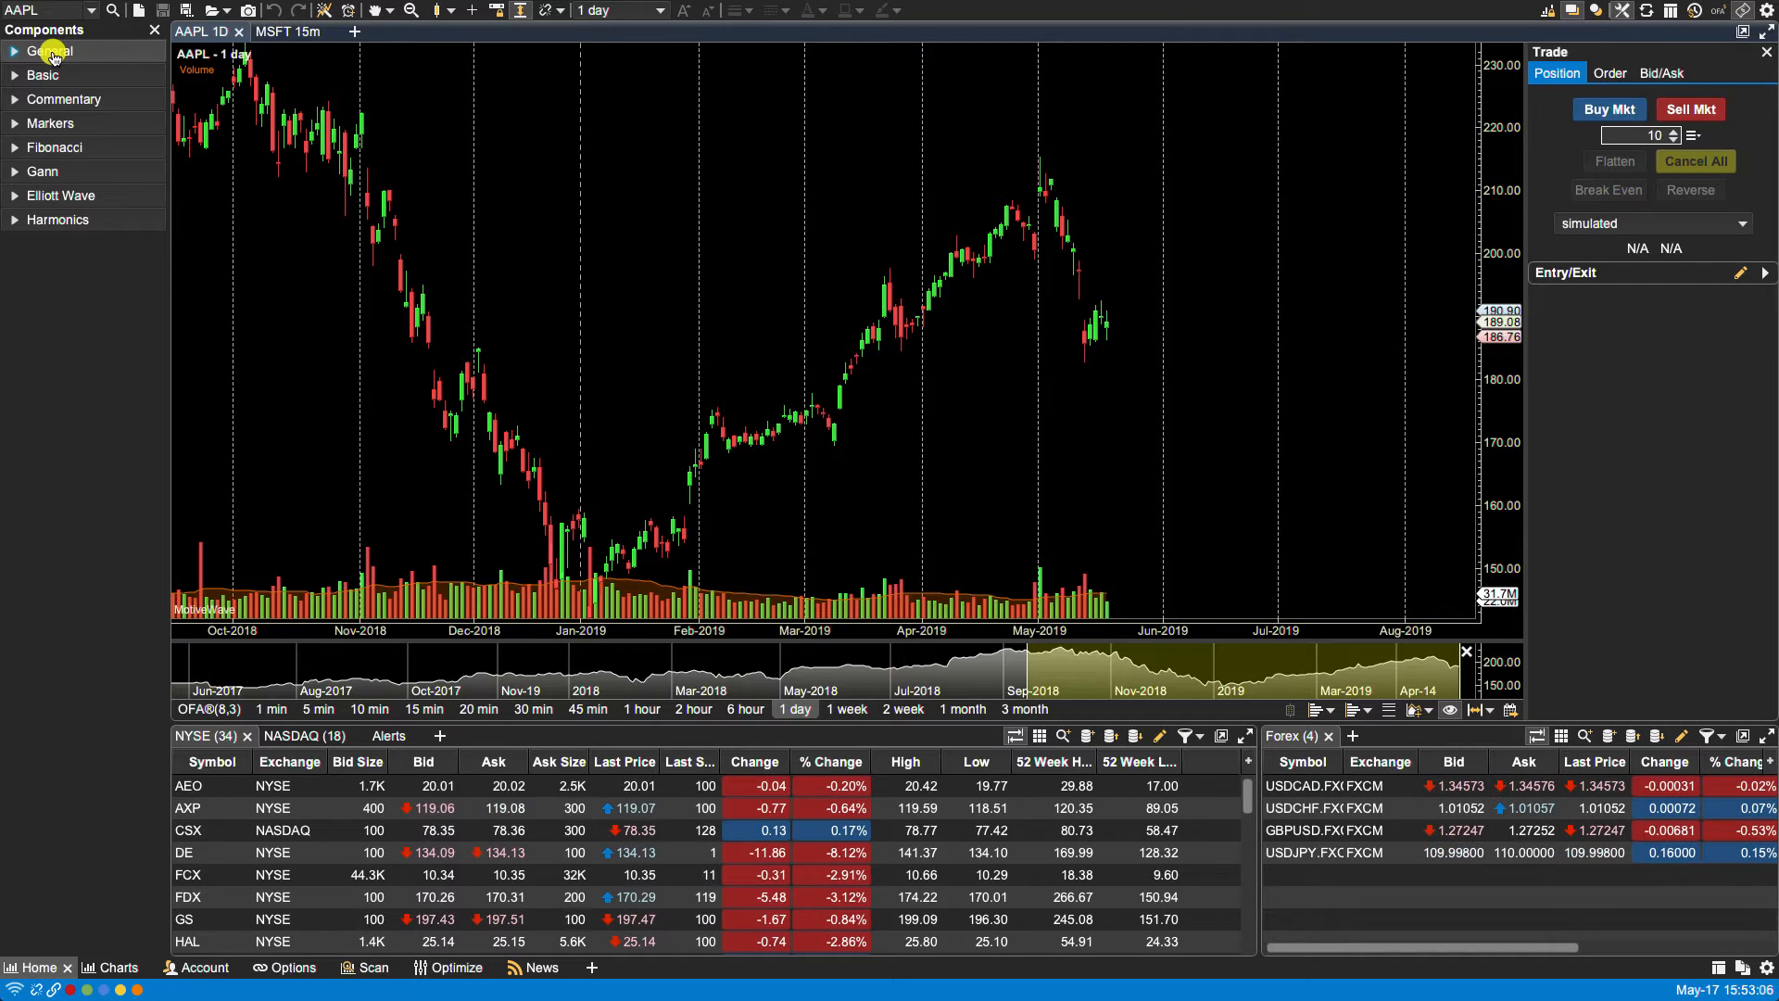
mouse_move(54, 147)
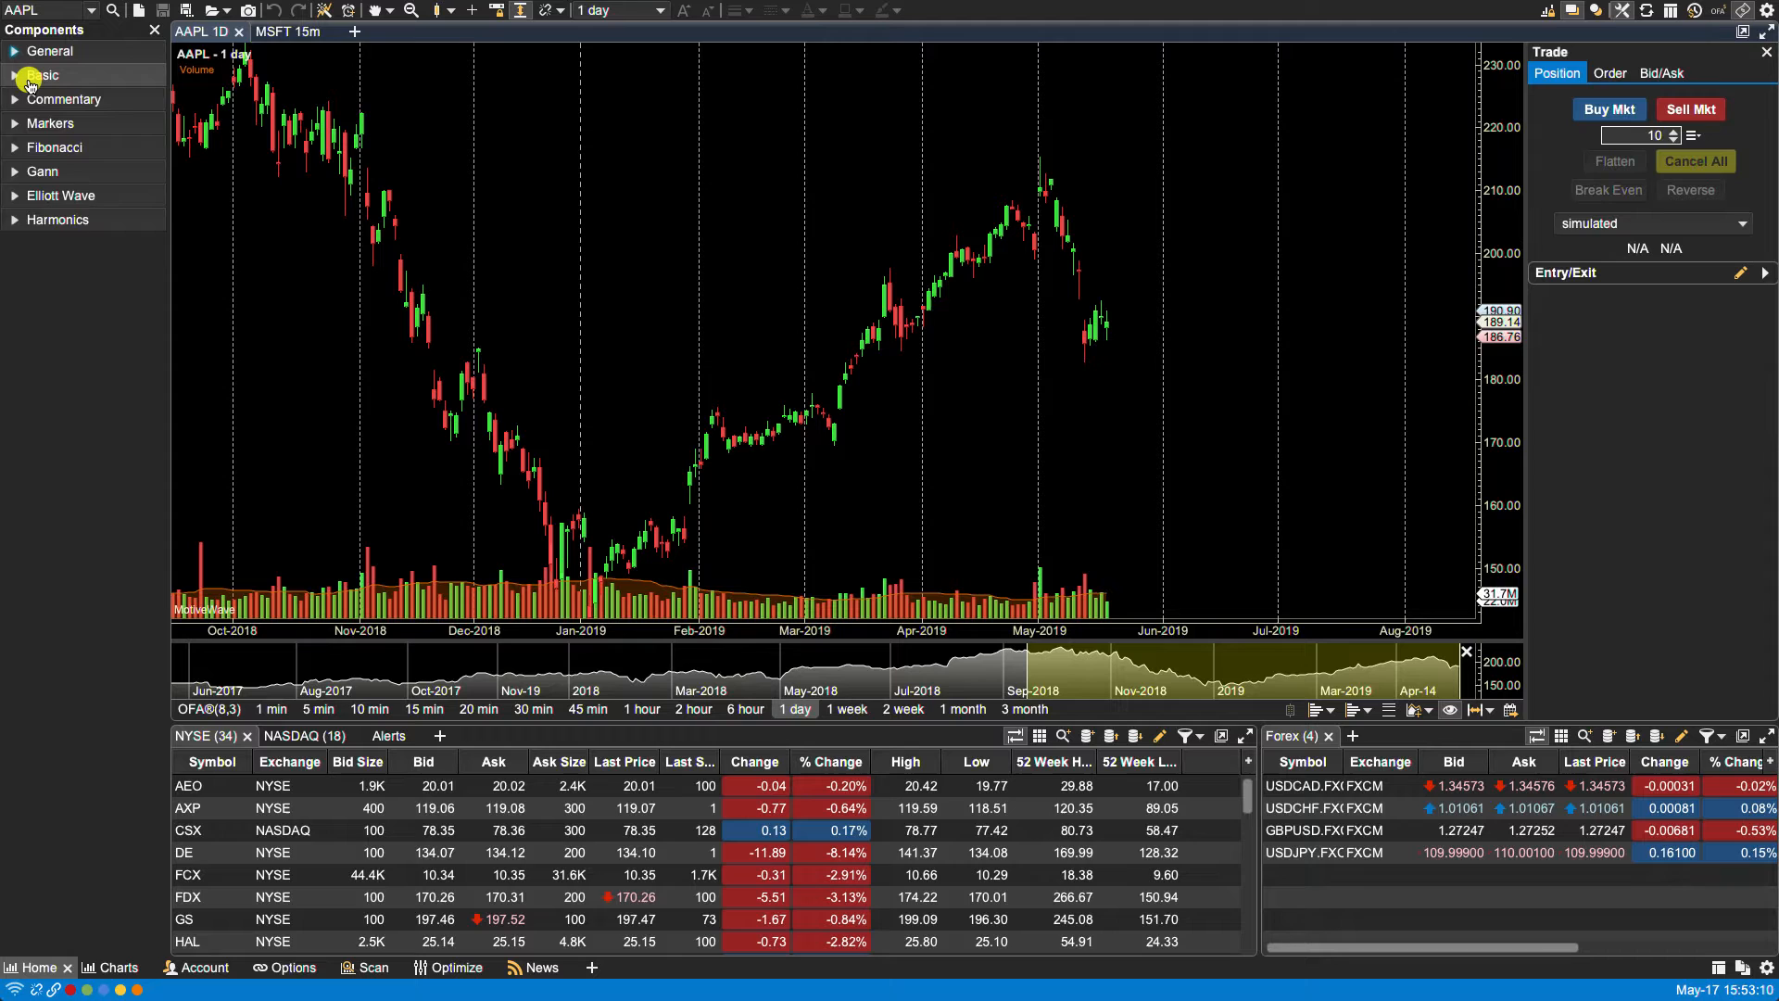
Expand the Basic category and scroll through its trend line, channel and arrow tools
left_click(42, 75)
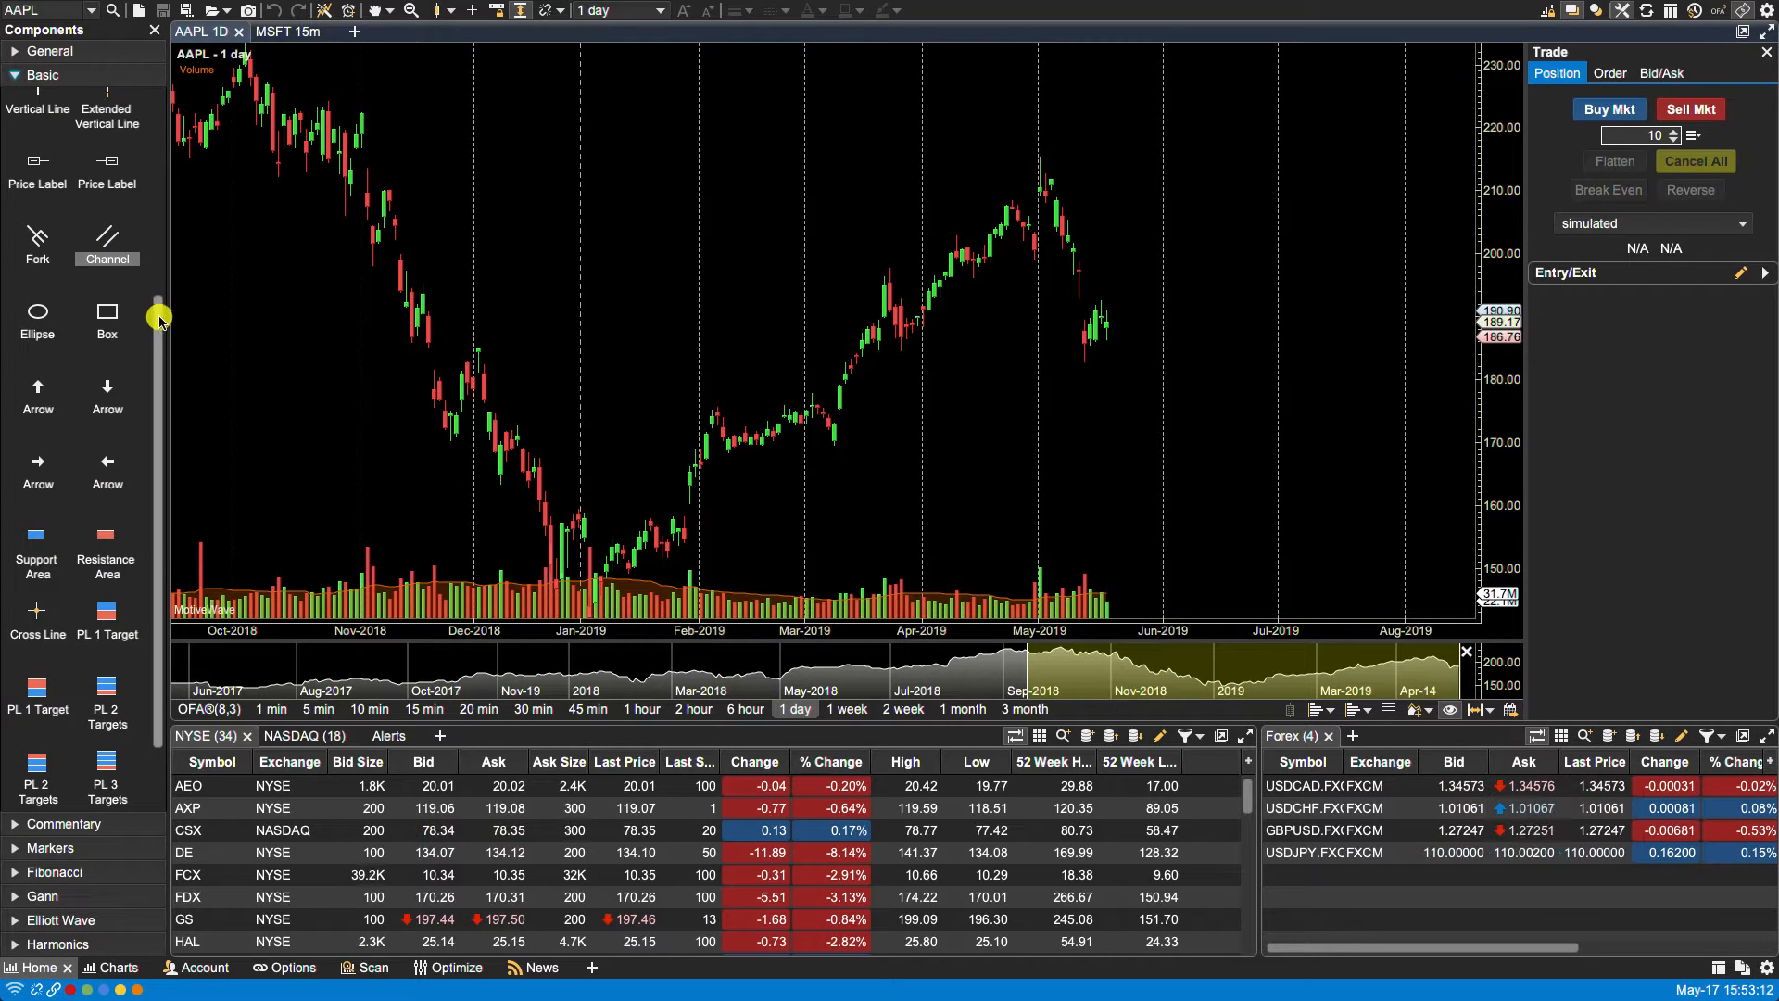
scroll("up", 3)
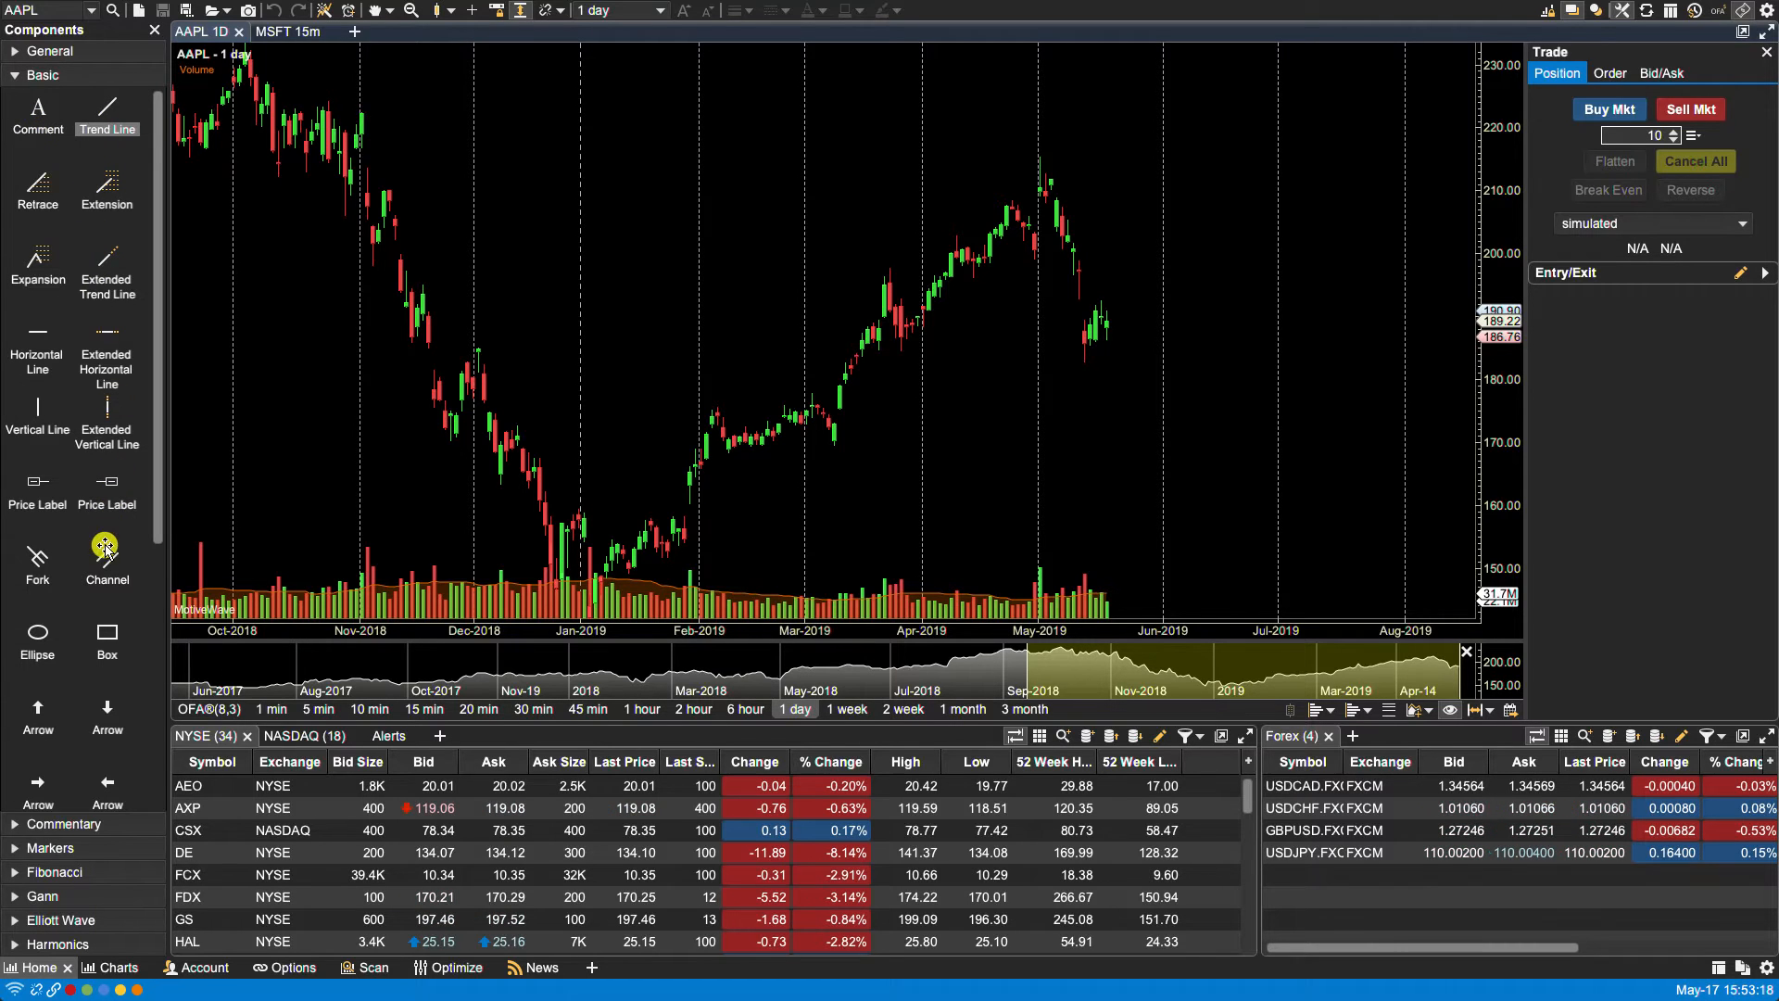
mouse_move(121, 494)
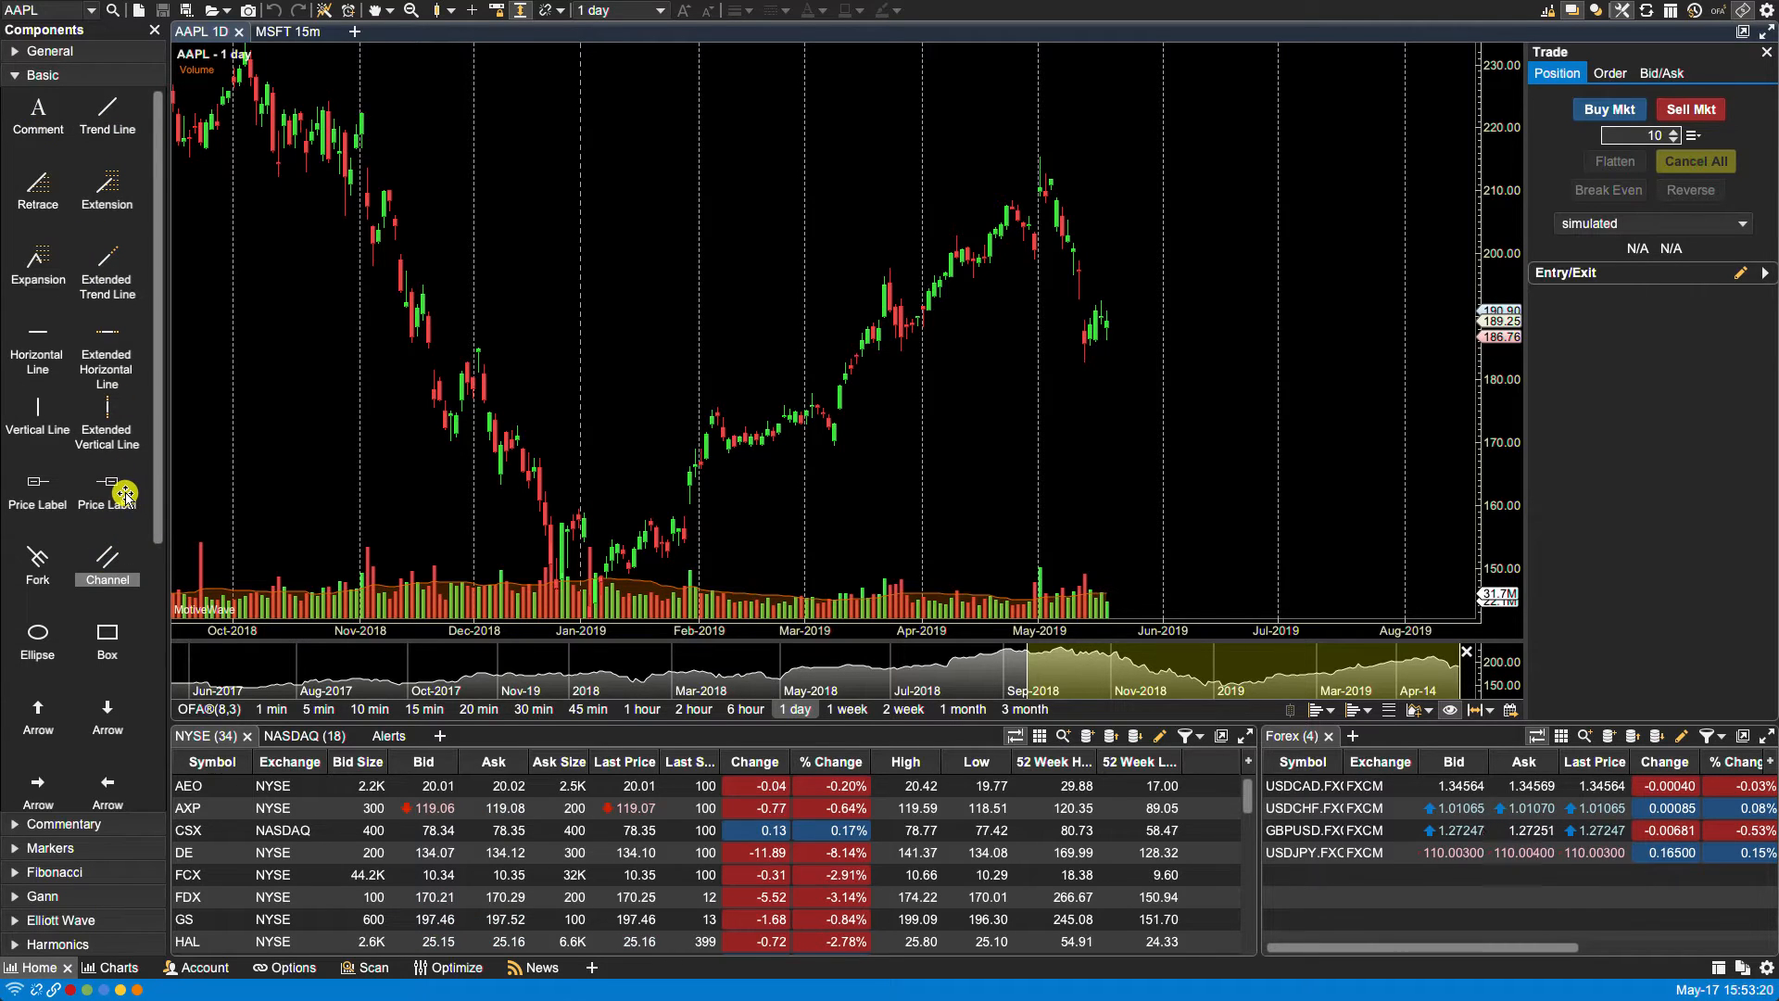
mouse_move(147, 527)
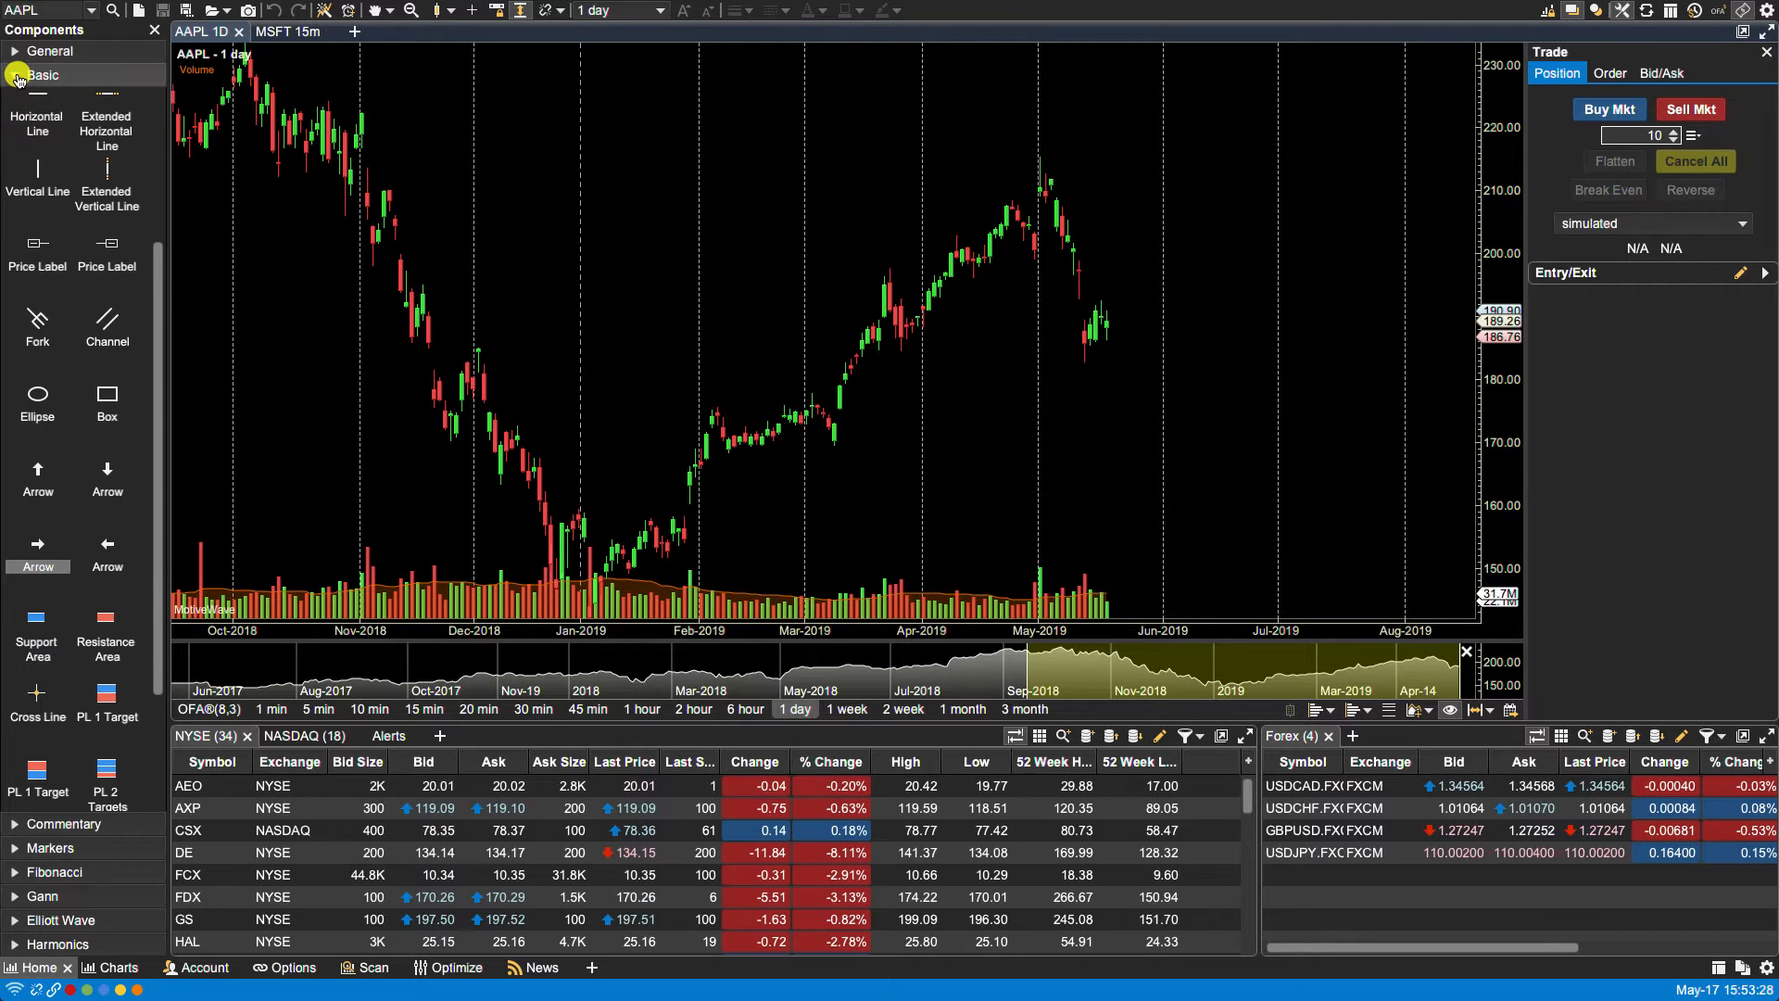
Collapse Basic, then open and close the Commentary, Markers and Gann tool categories
left_click(65, 100)
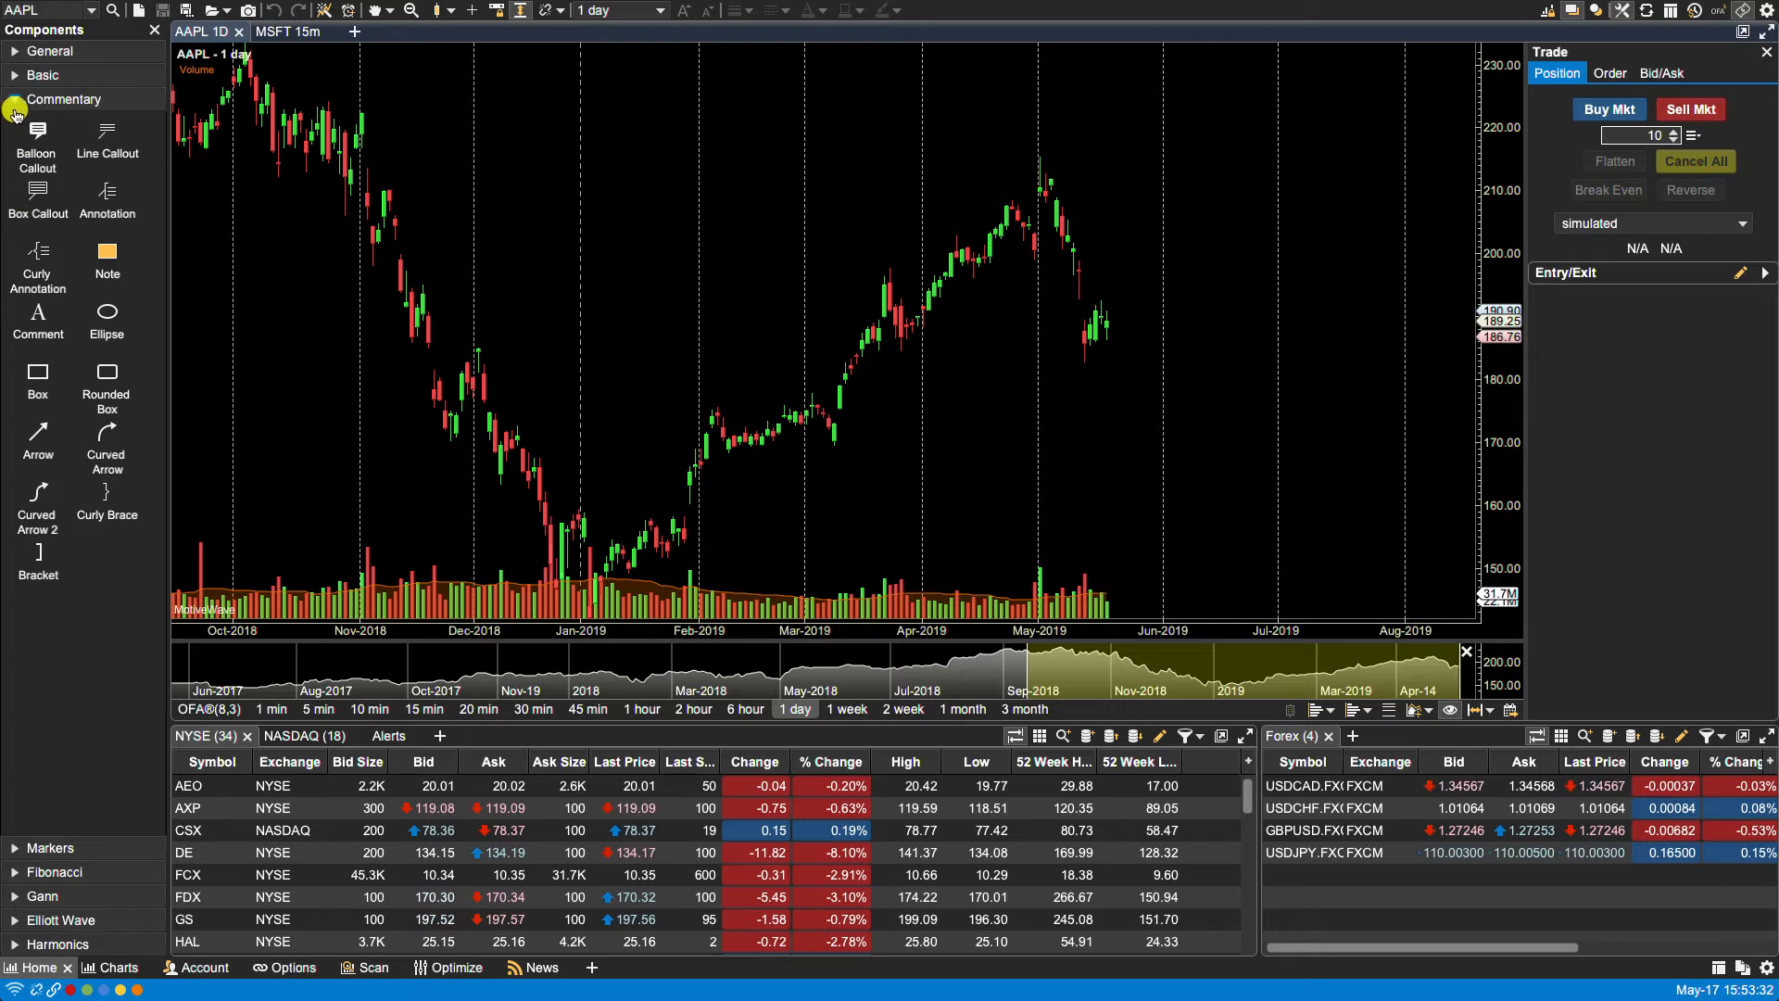
left_click(50, 122)
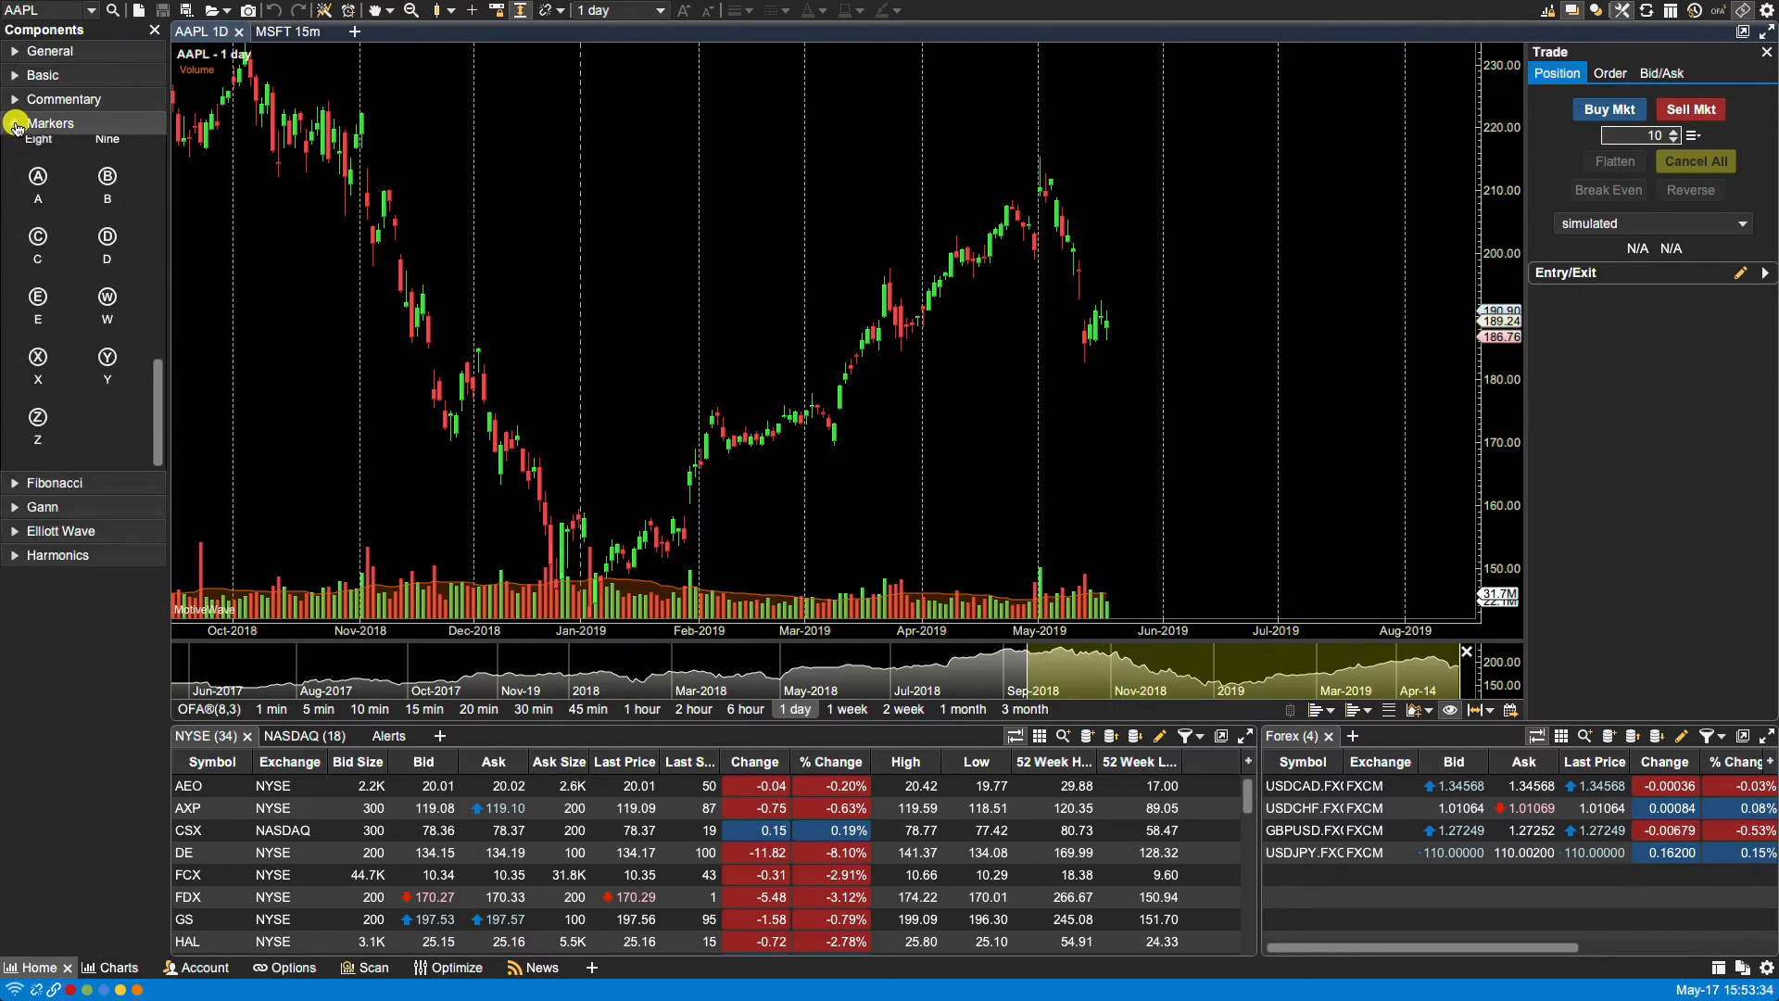
left_click(51, 122)
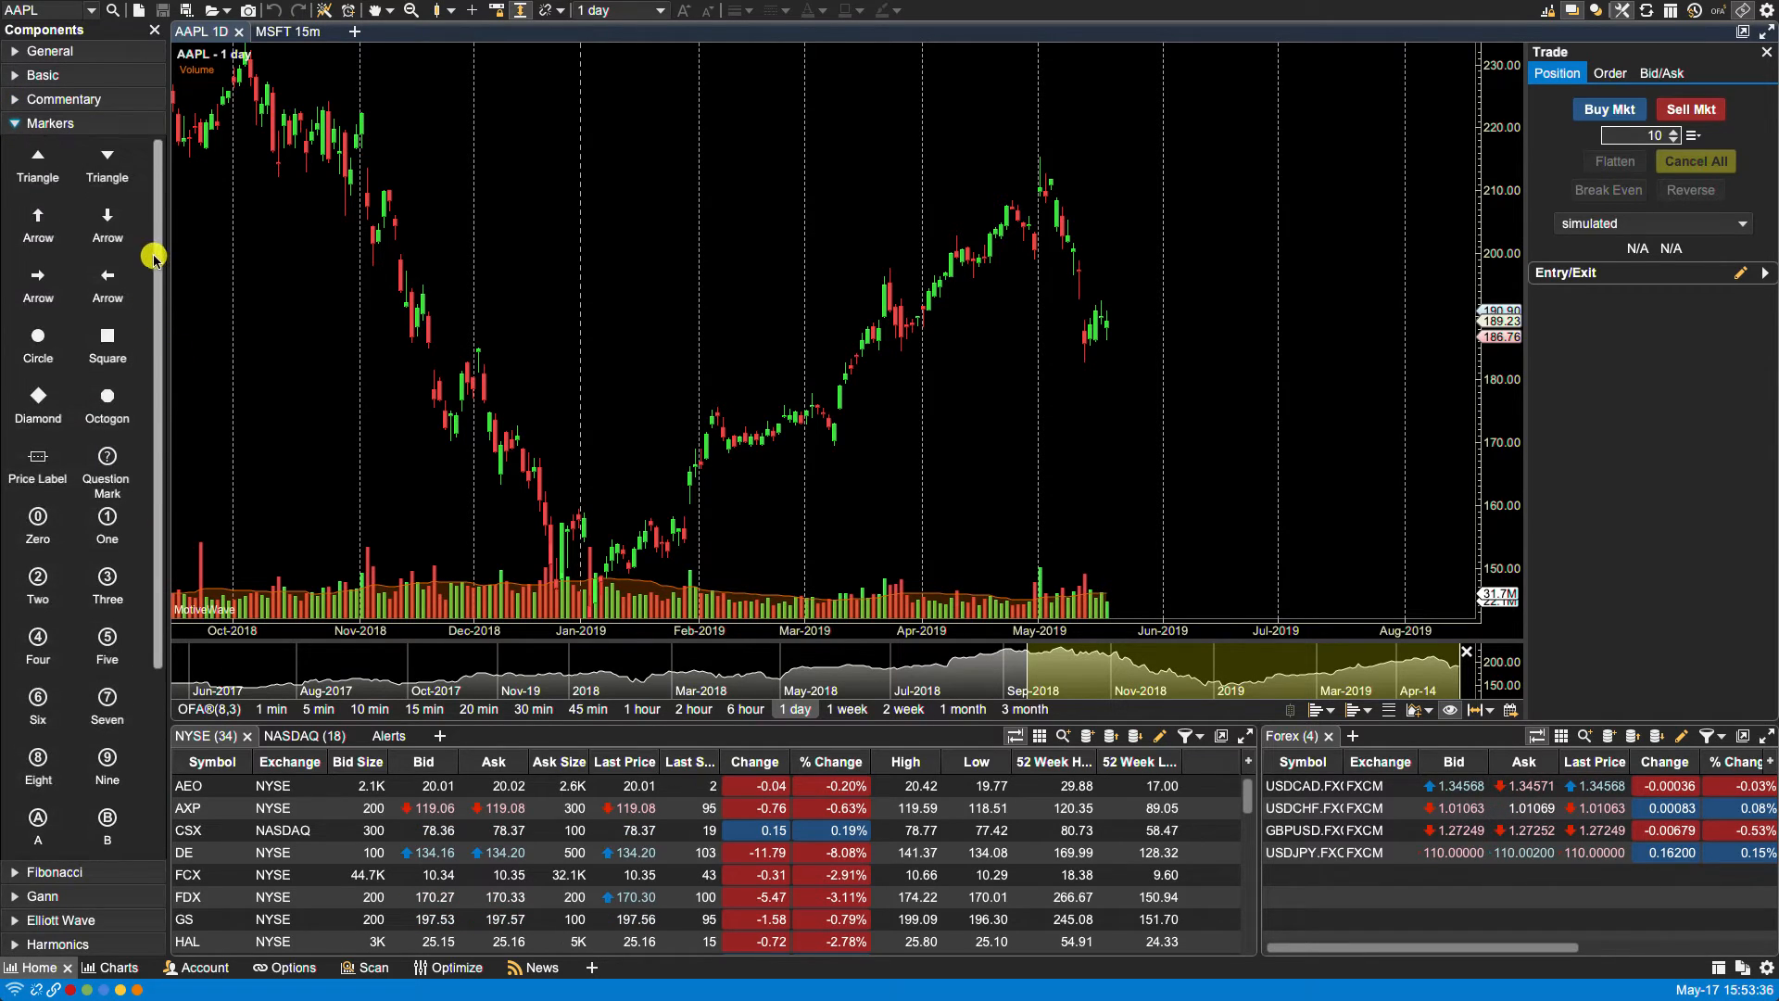
left_click(50, 122)
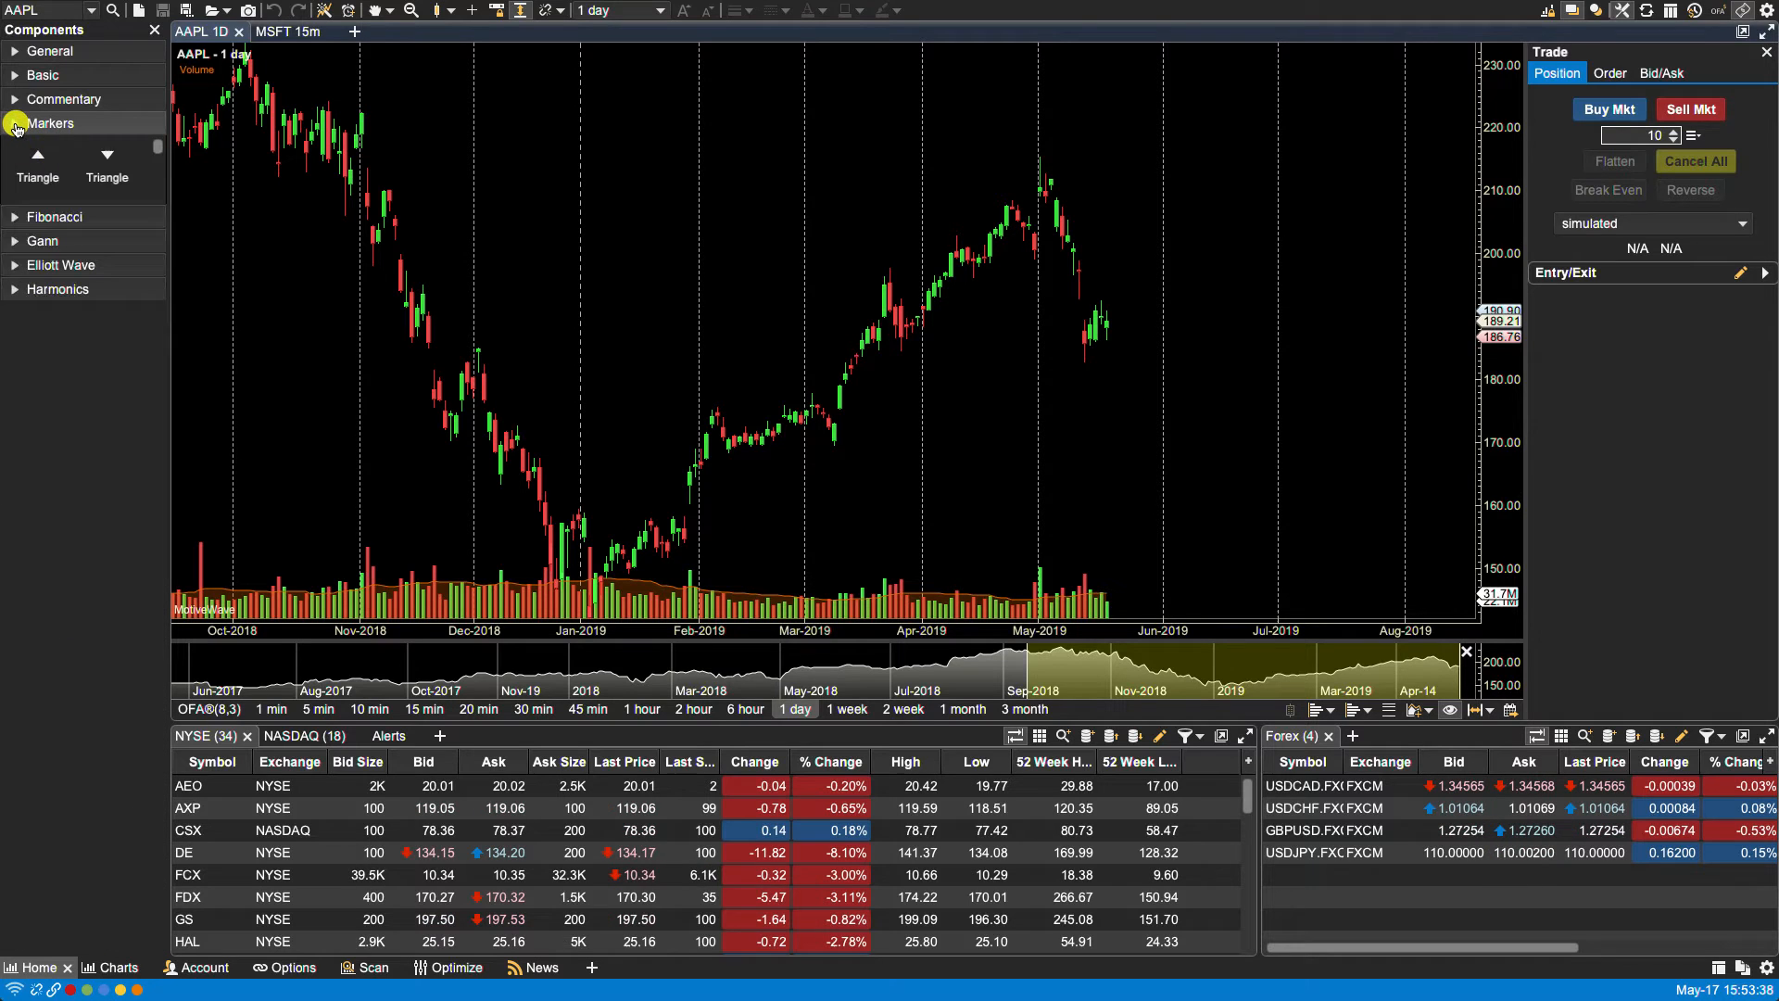
left_click(55, 147)
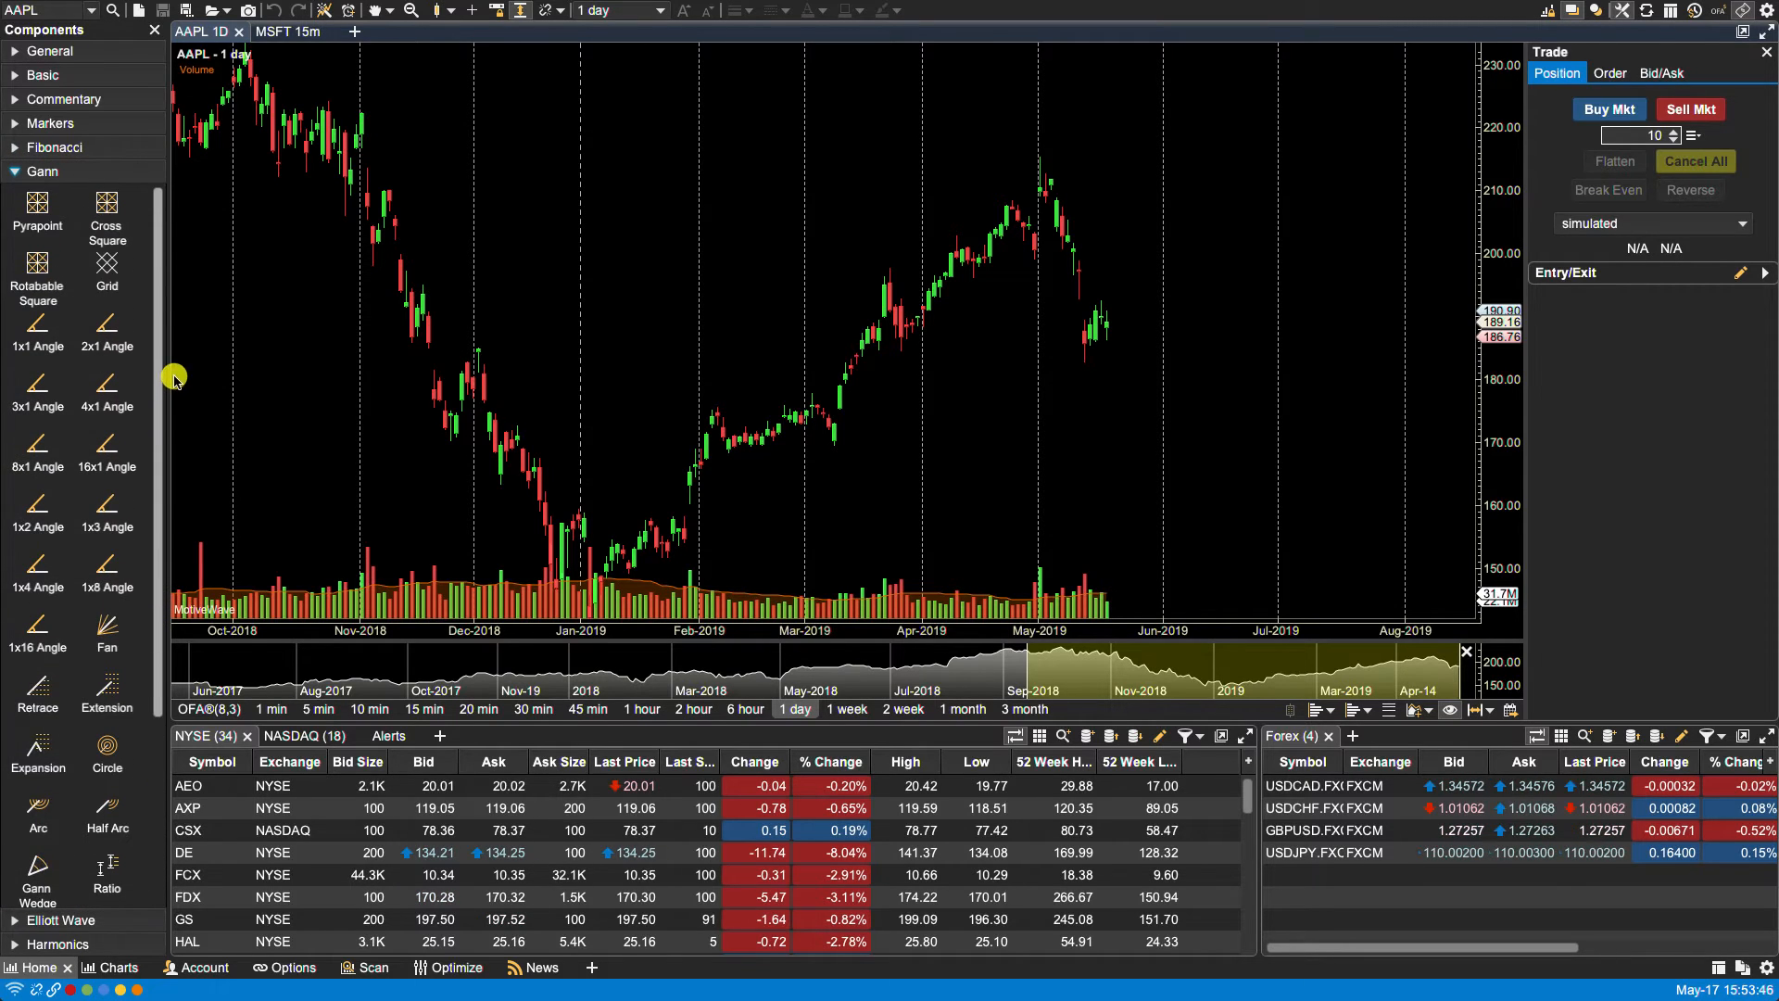
left_click(61, 920)
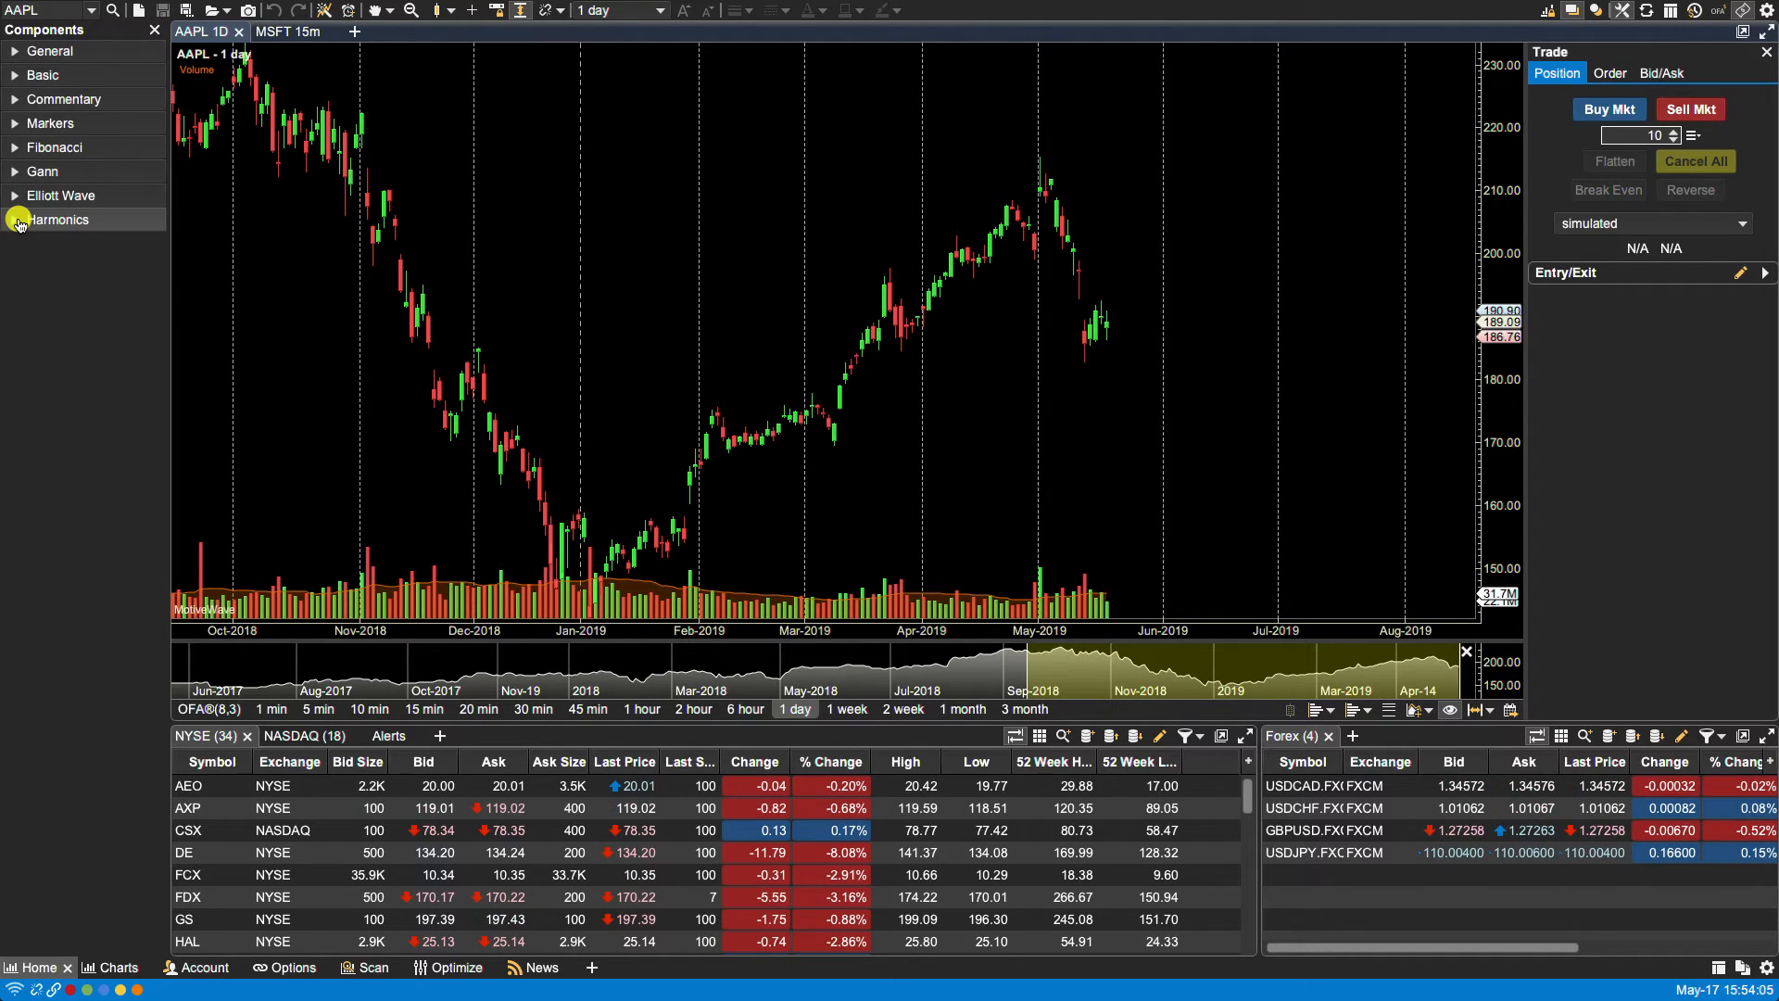
Check the Harmonics tools, then hide and reshow the Components panel beside the AAPL chart
left_click(237, 10)
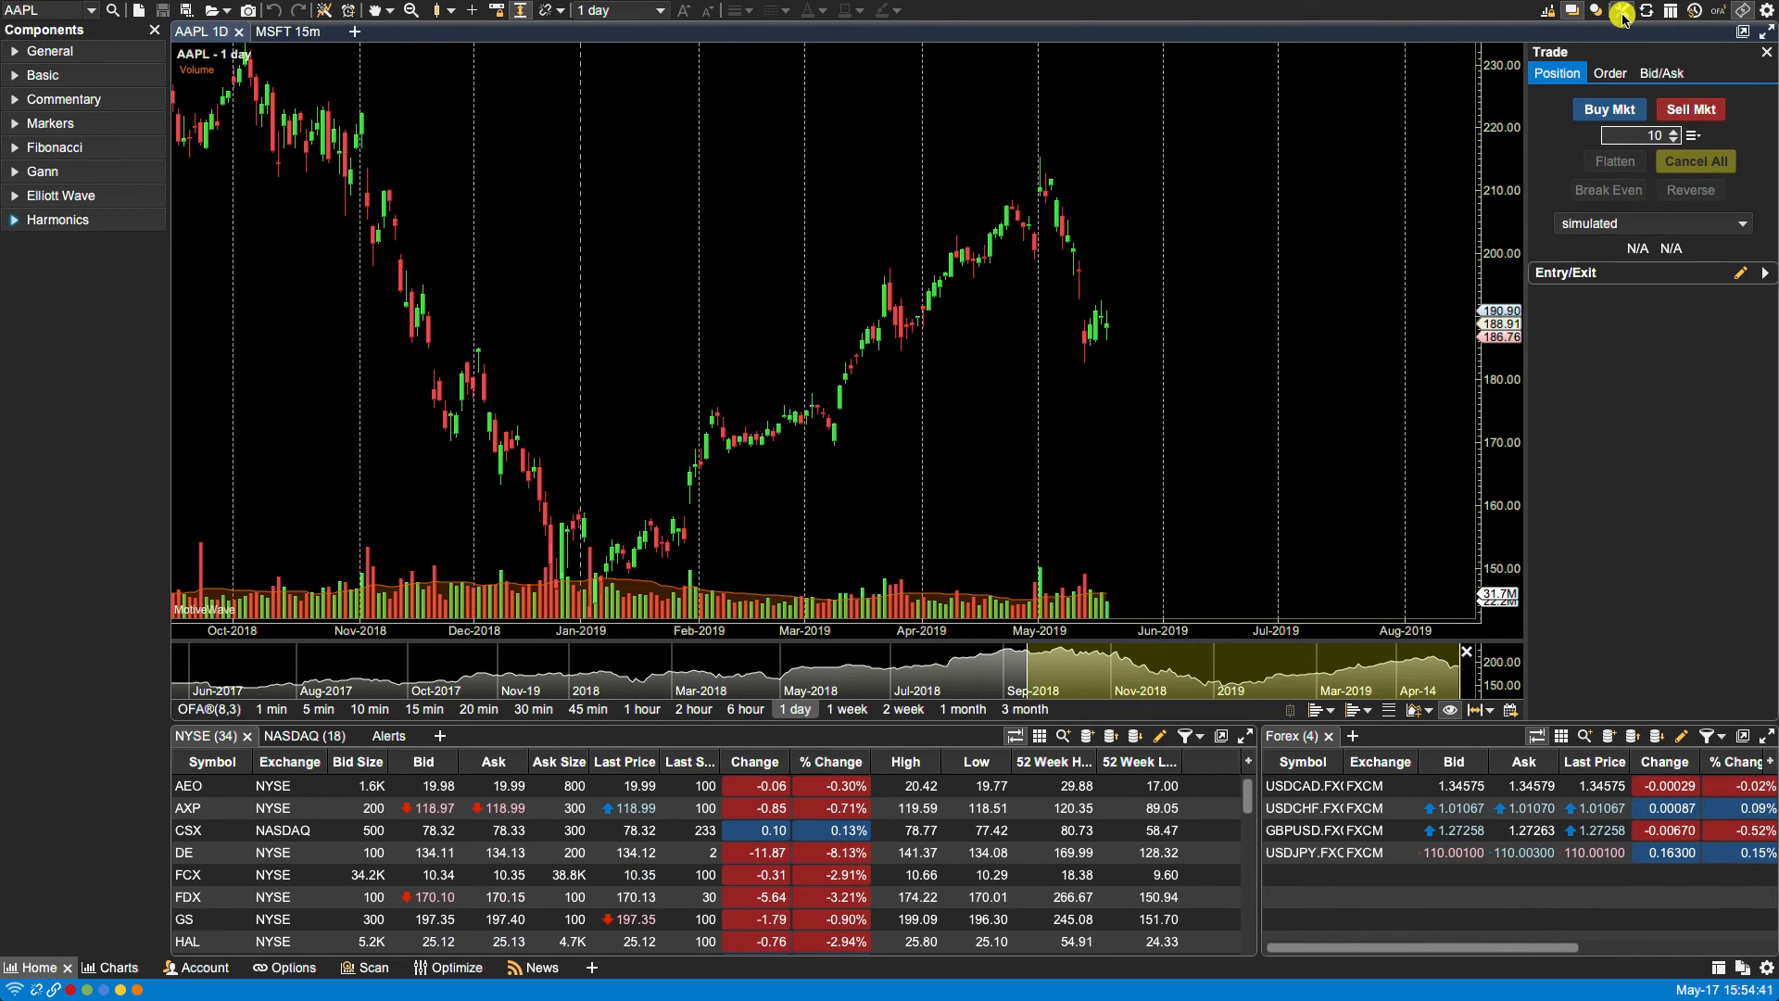
left_click(153, 31)
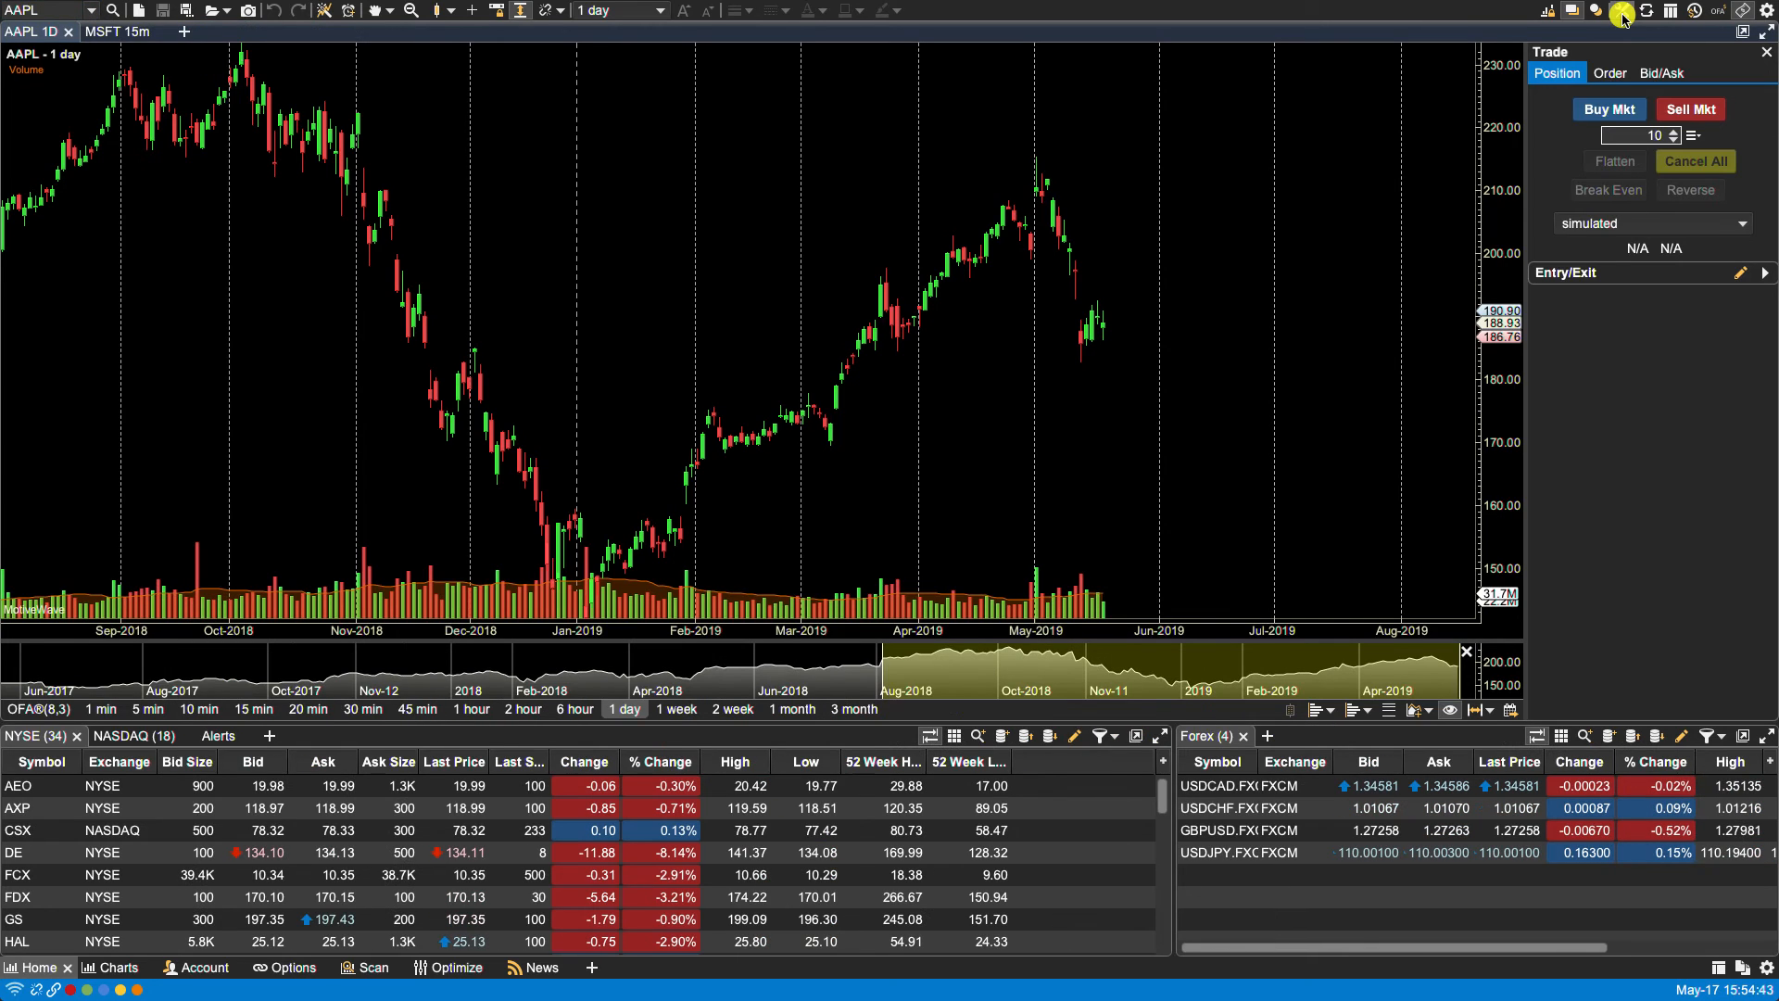
left_click(323, 10)
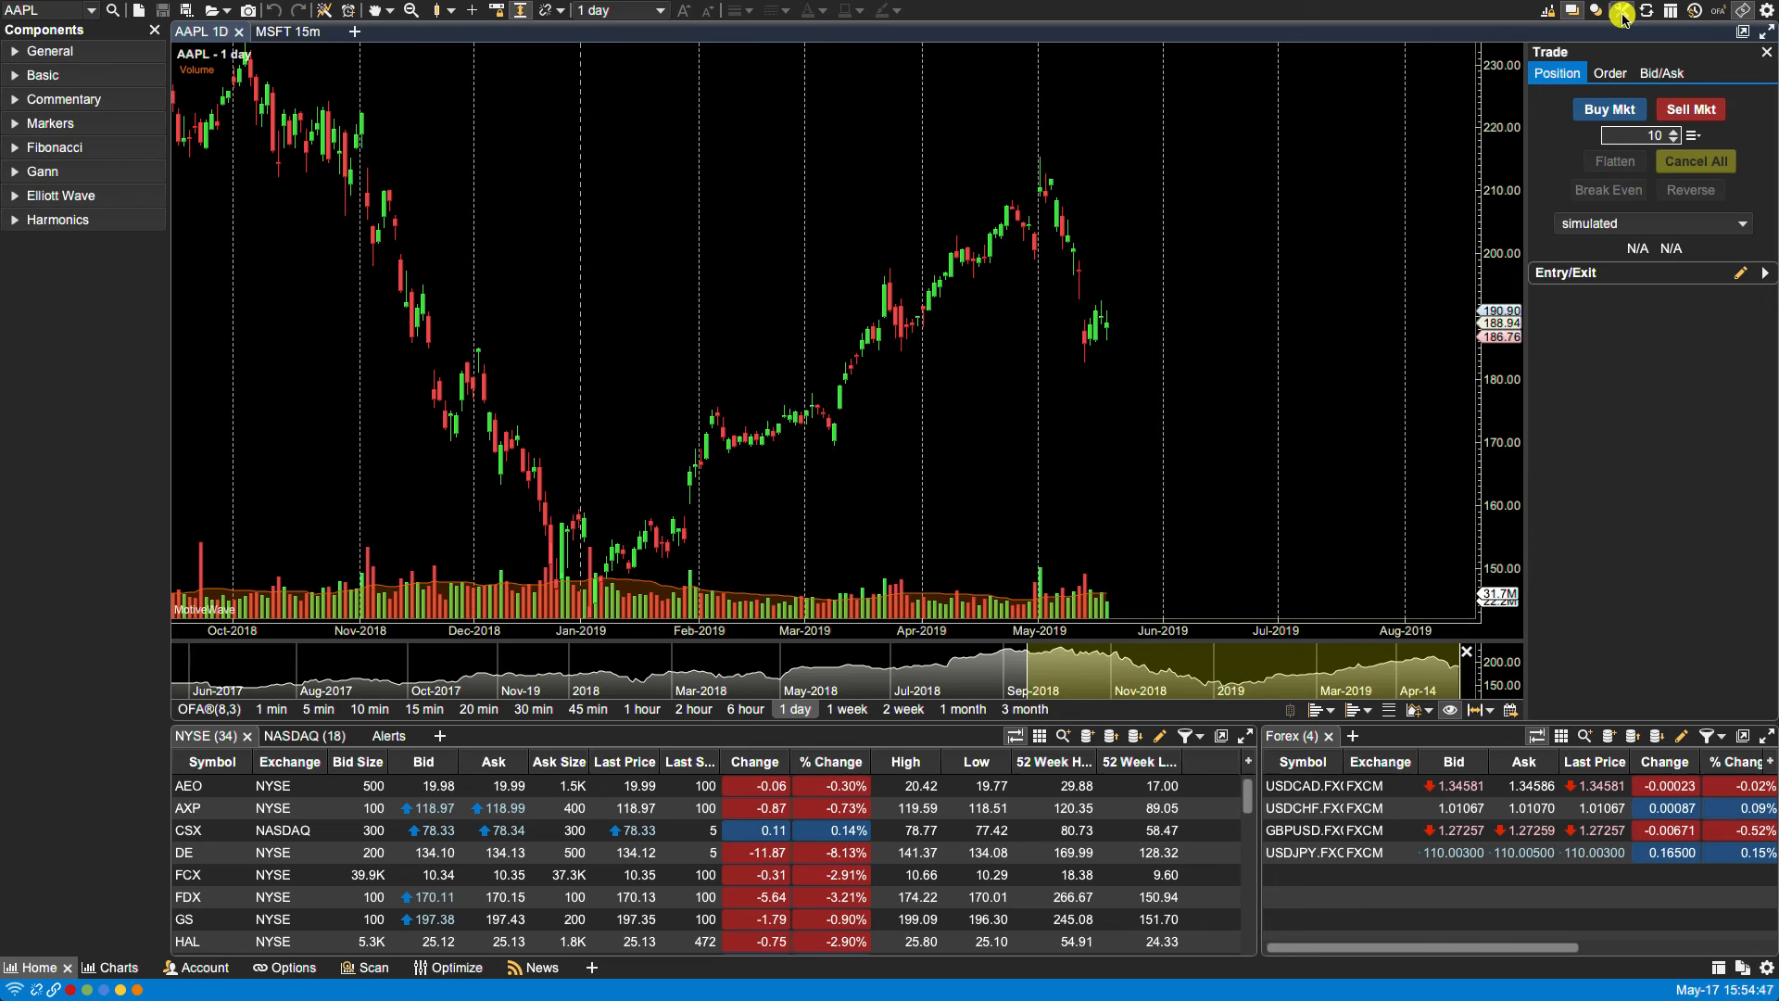
mouse_move(153, 29)
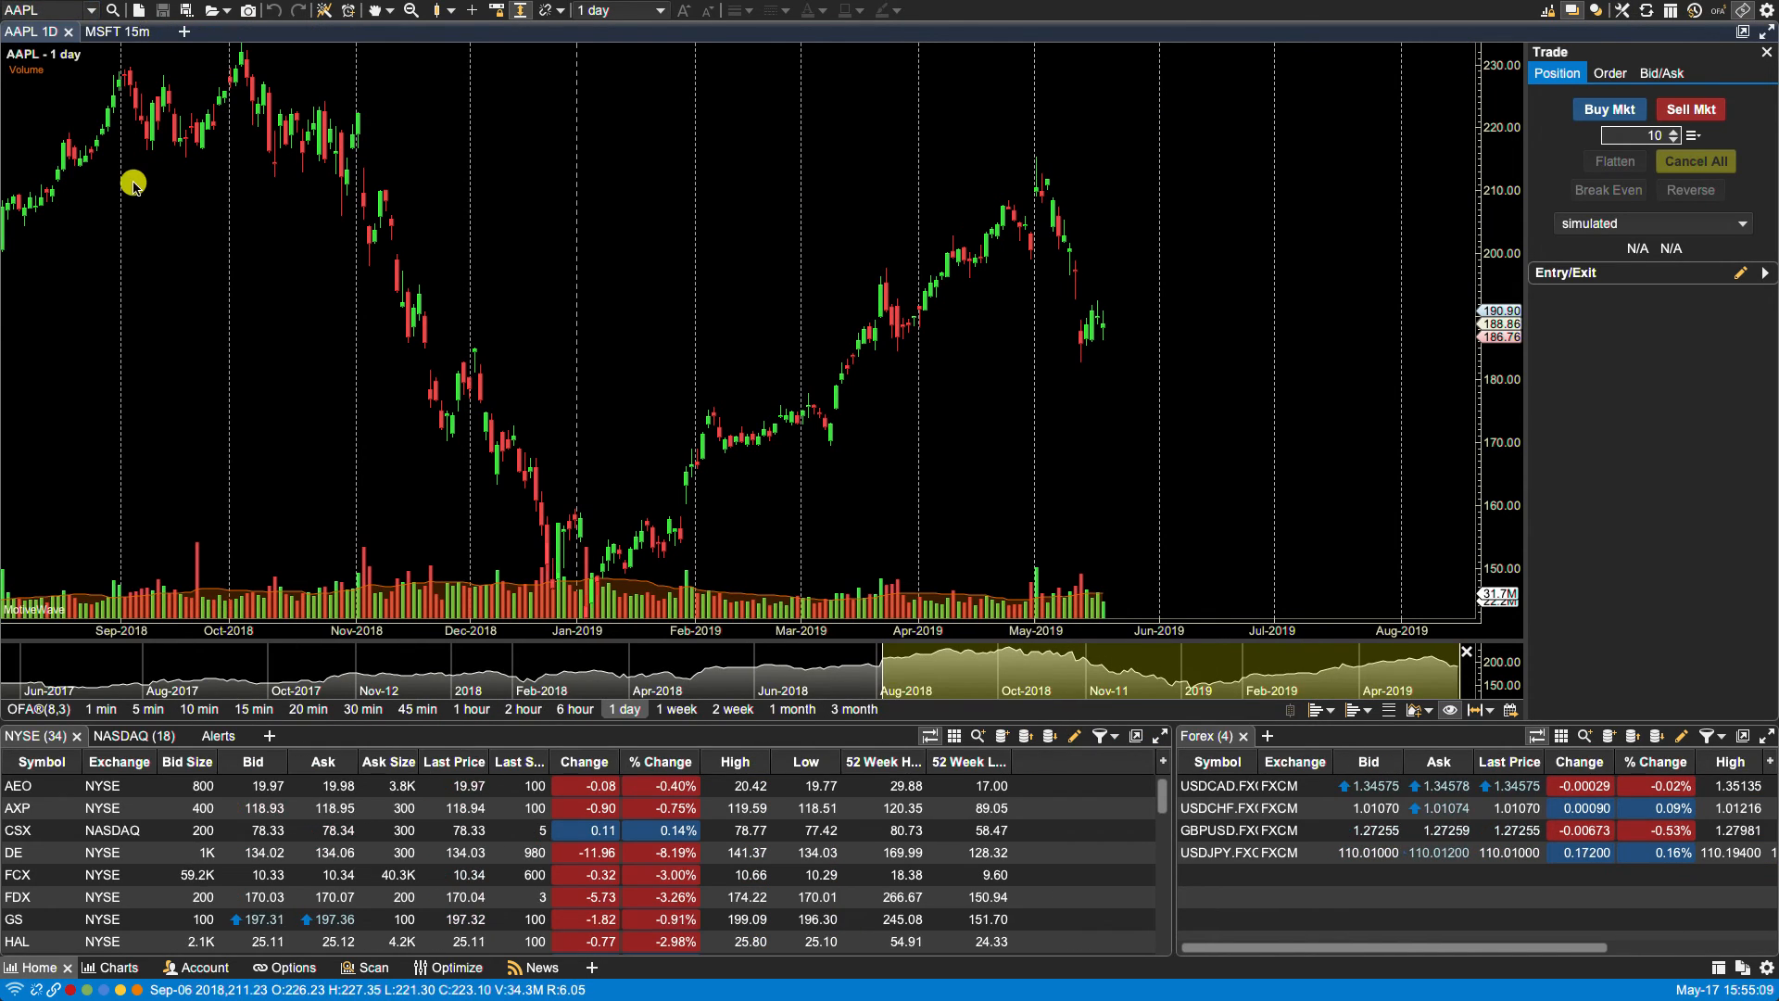
mouse_move(231, 164)
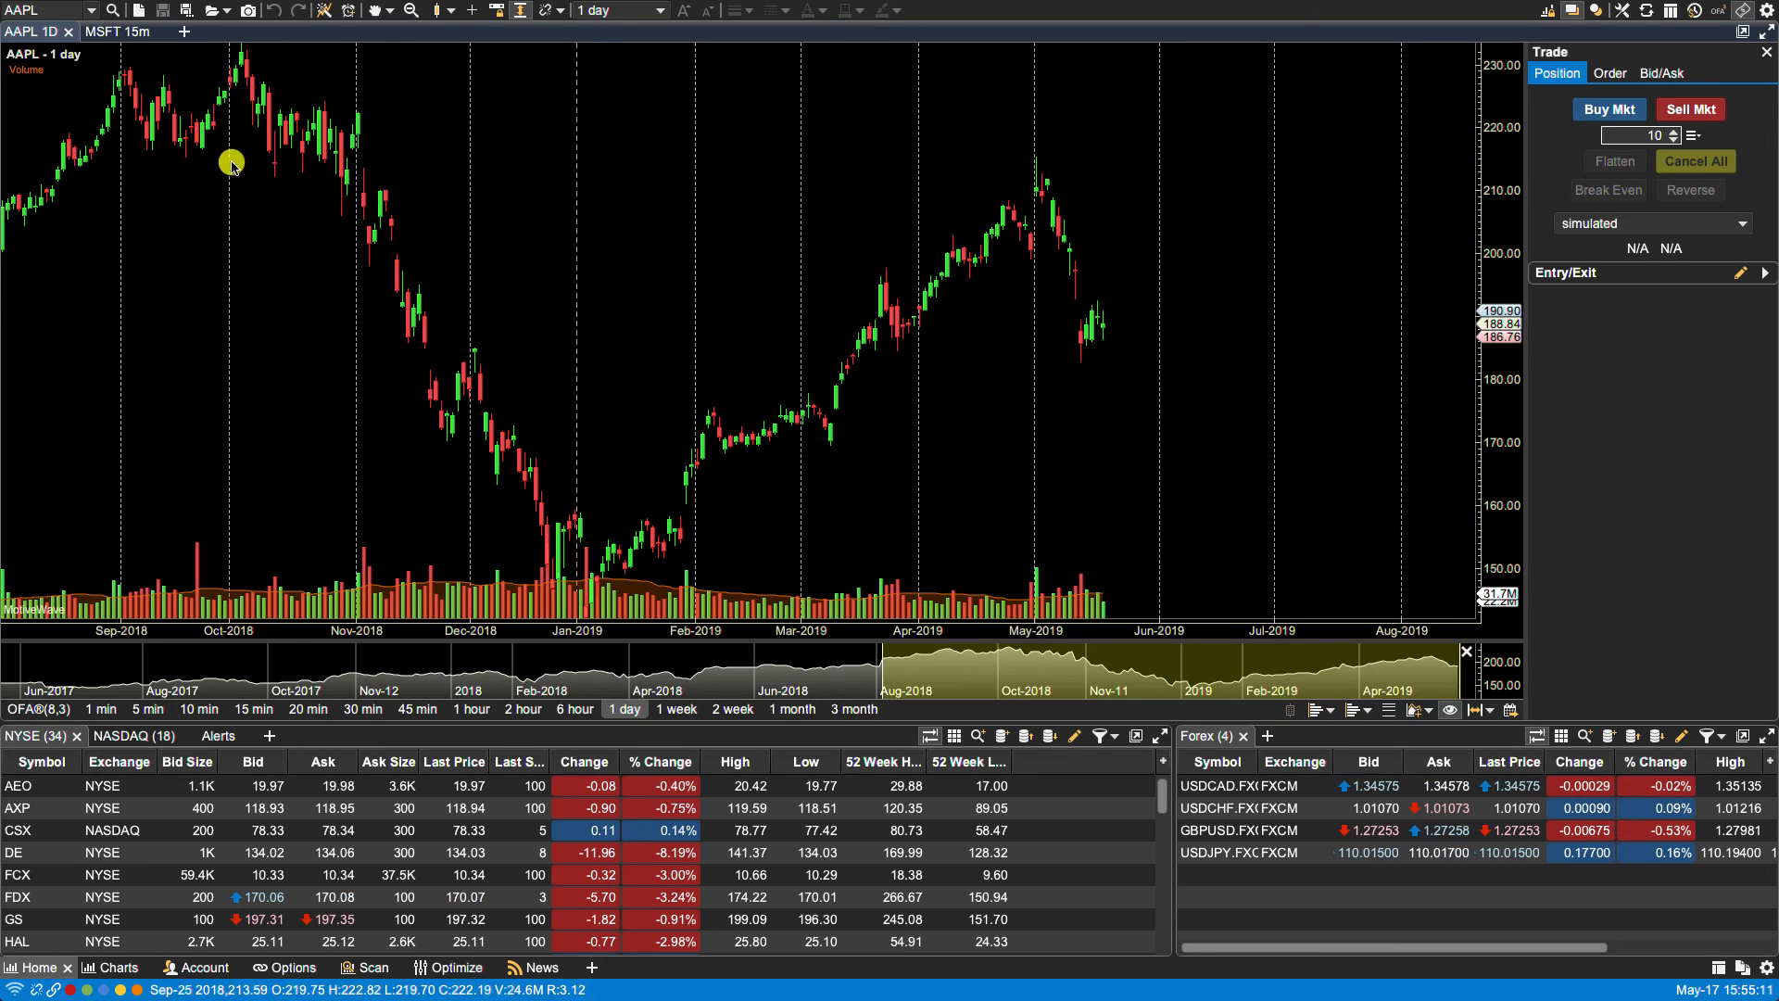
left_click(390, 10)
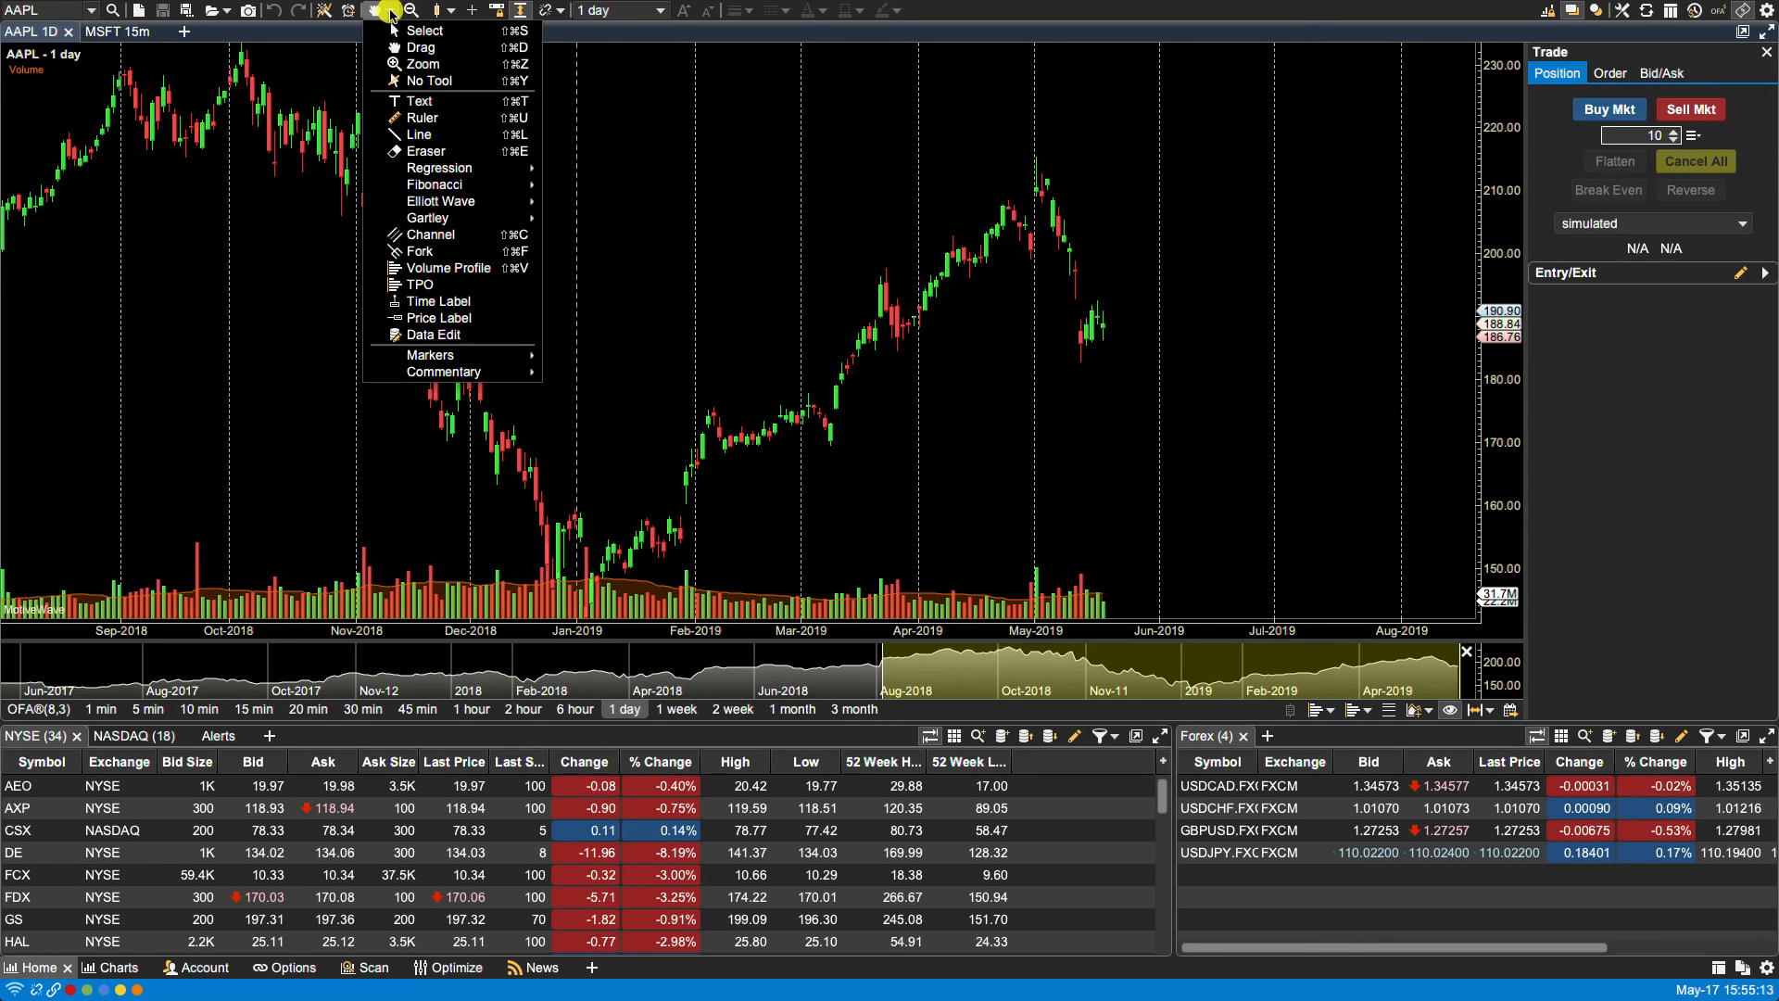
mouse_move(423, 64)
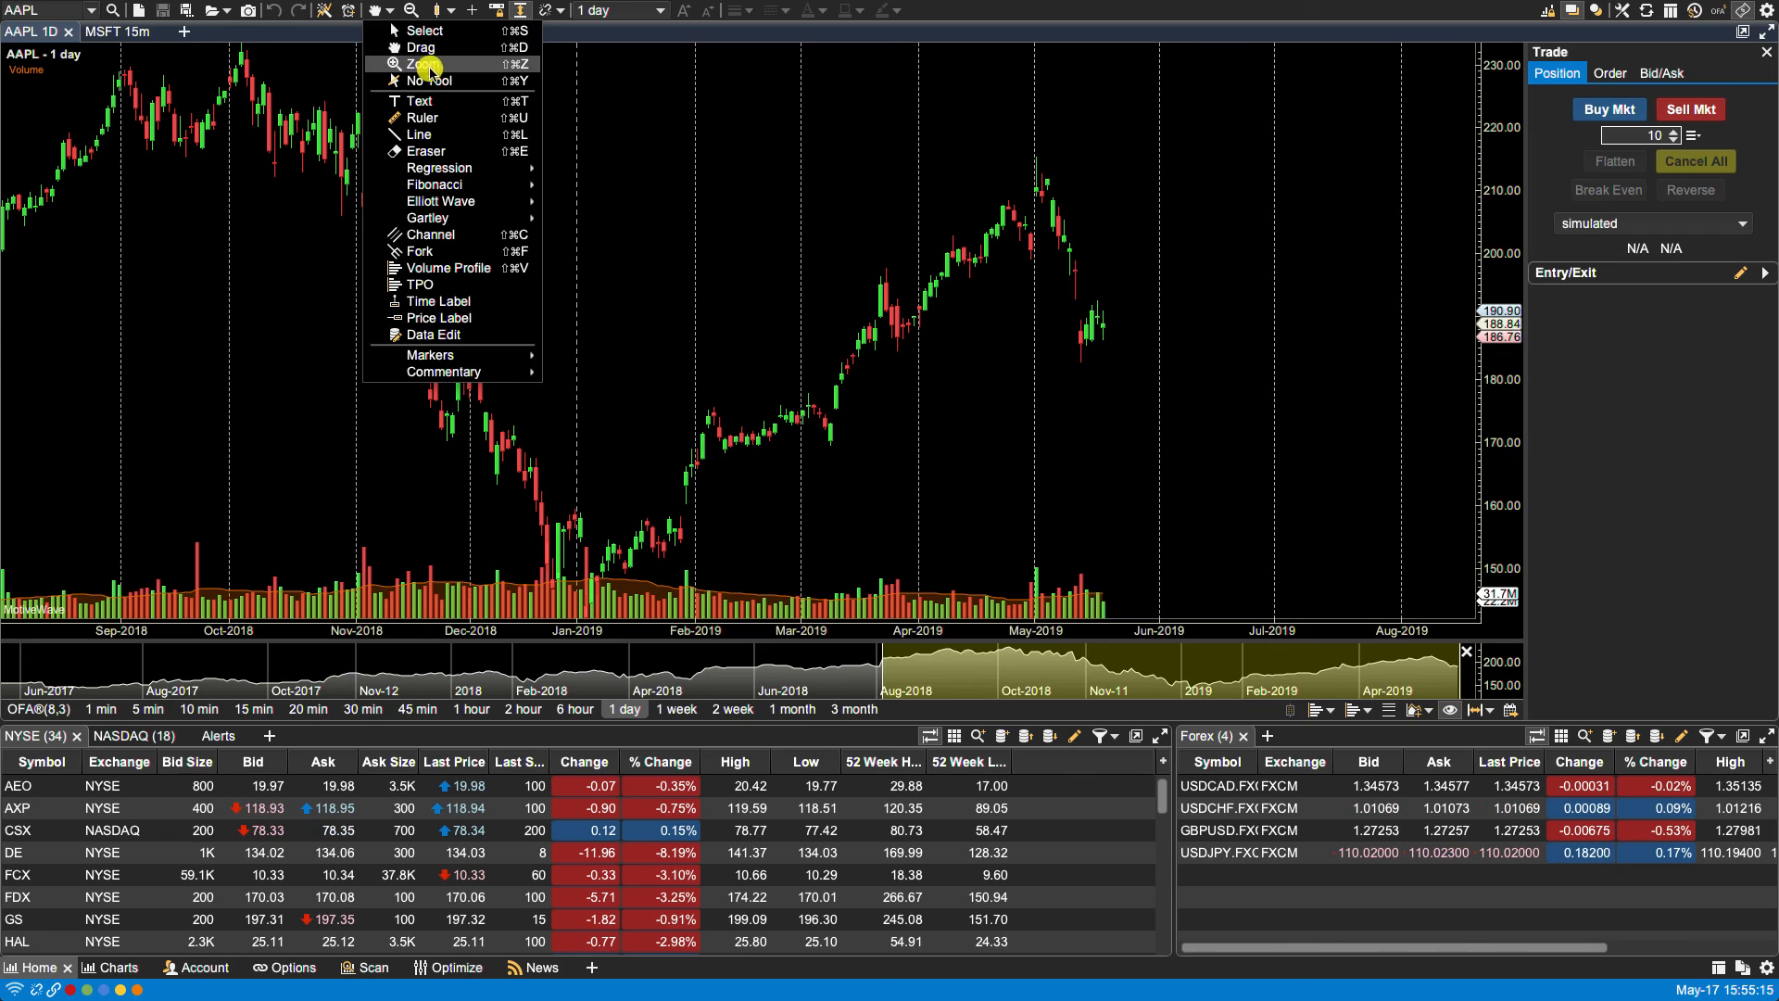
mouse_move(429, 101)
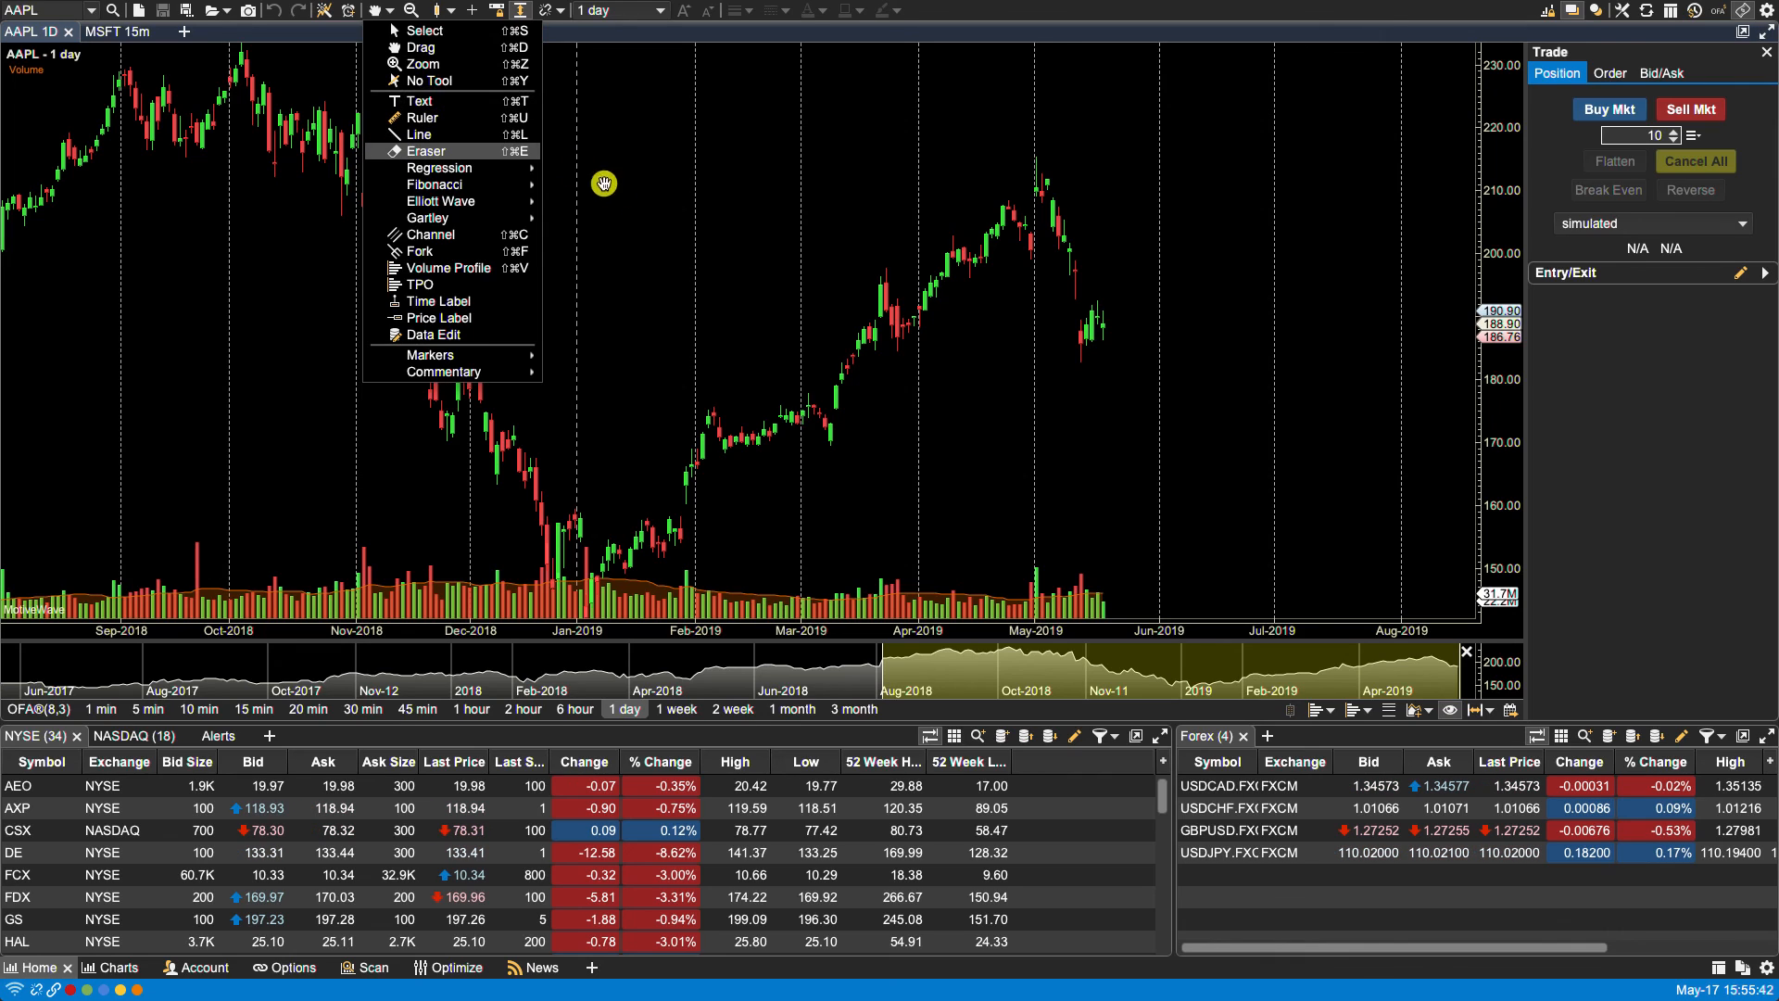
left_click(749, 273)
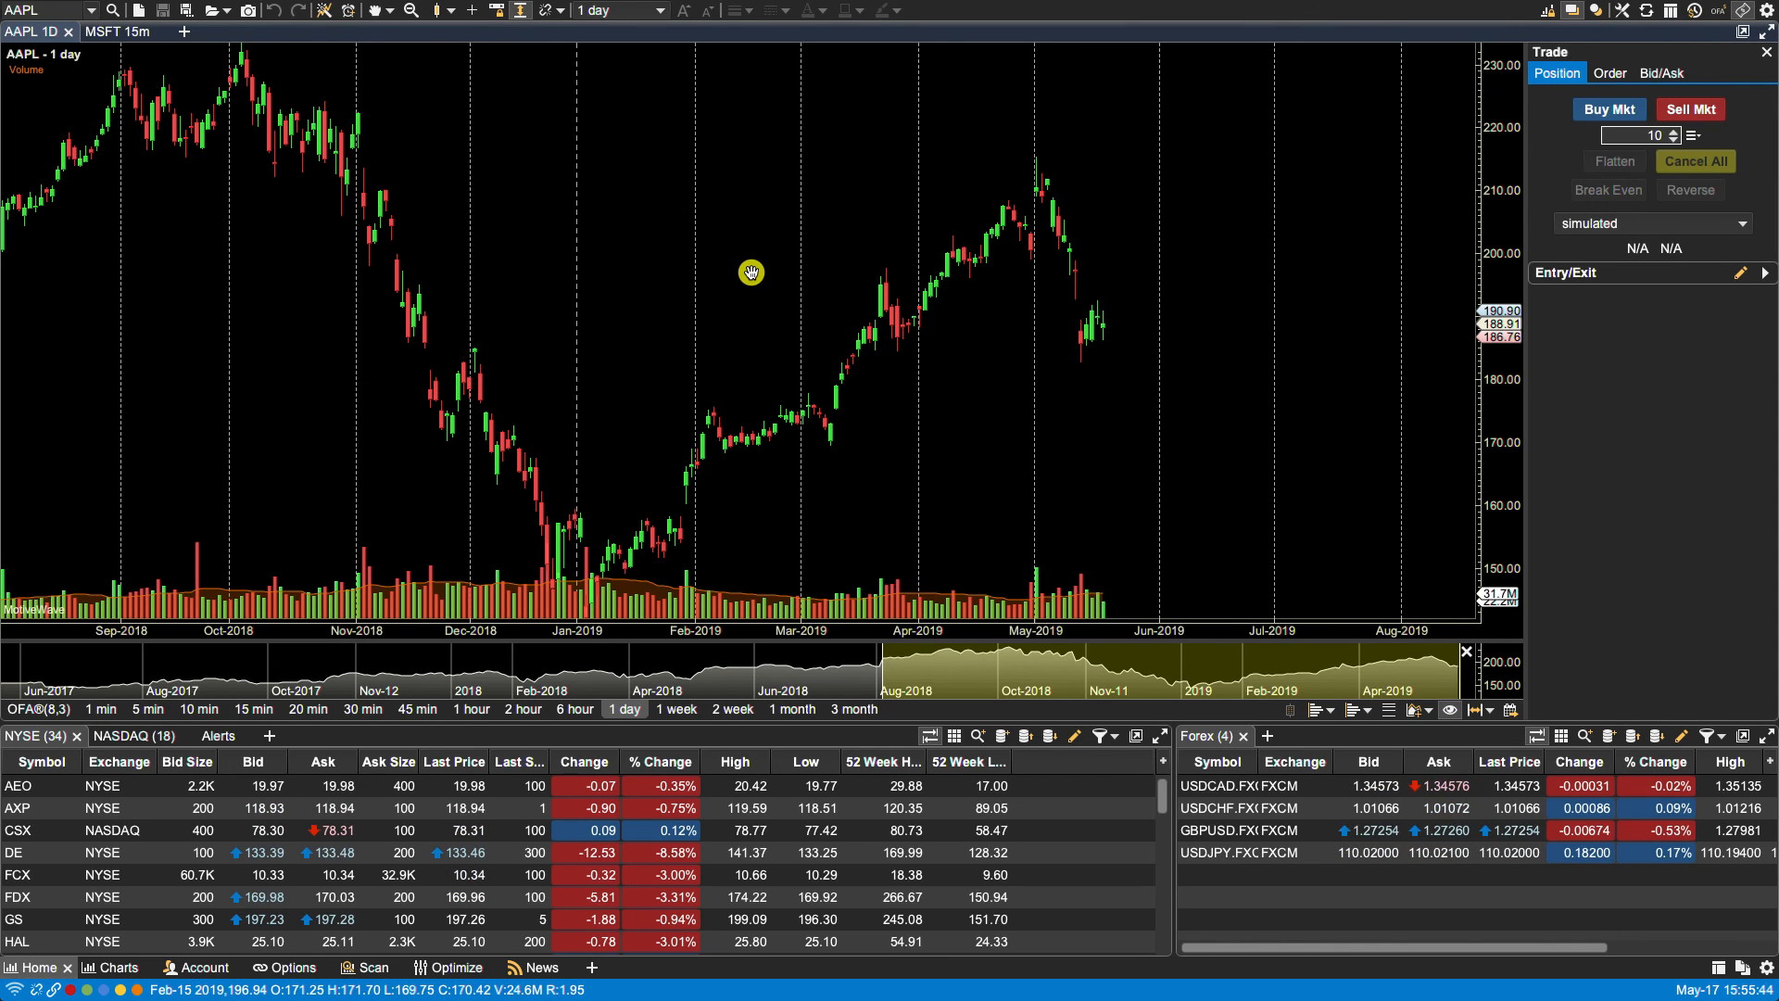